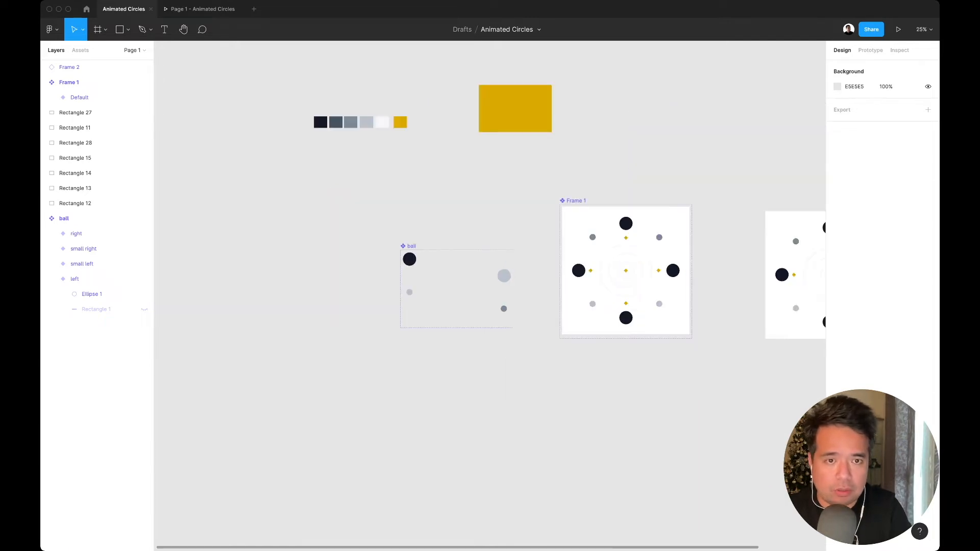
- Draw a long 980×120 grey bar below the ball component with a dark ball at its left end
left_click(82, 263)
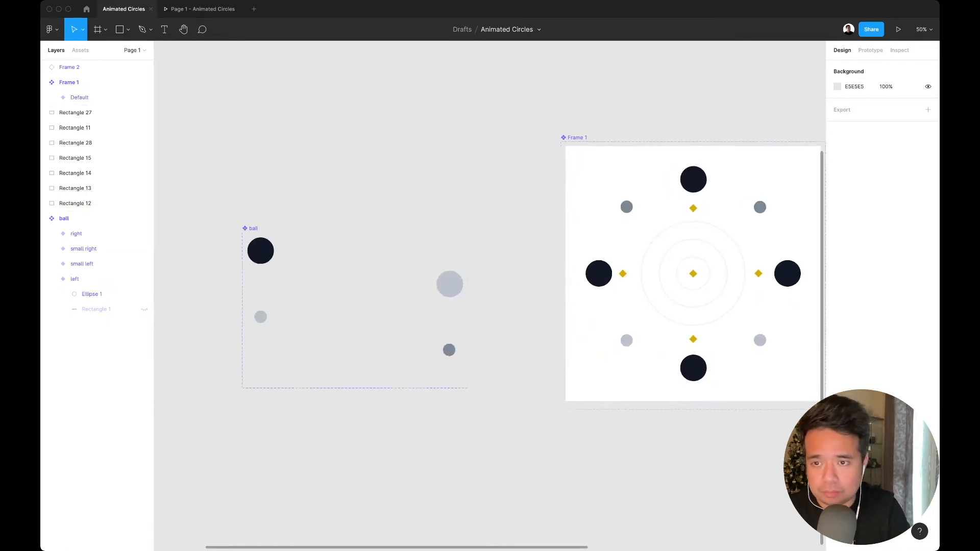
left_click(74, 279)
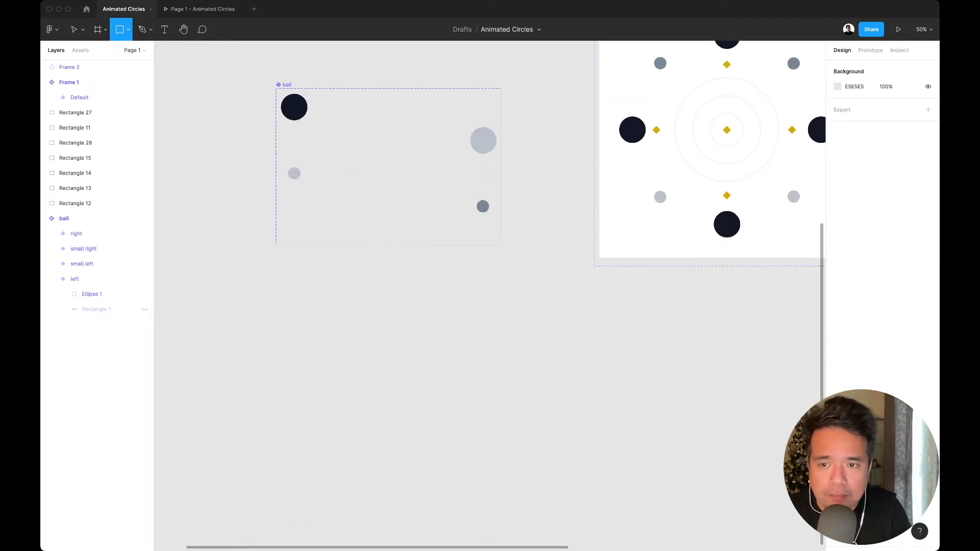
left_click_drag(306, 334, 536, 358)
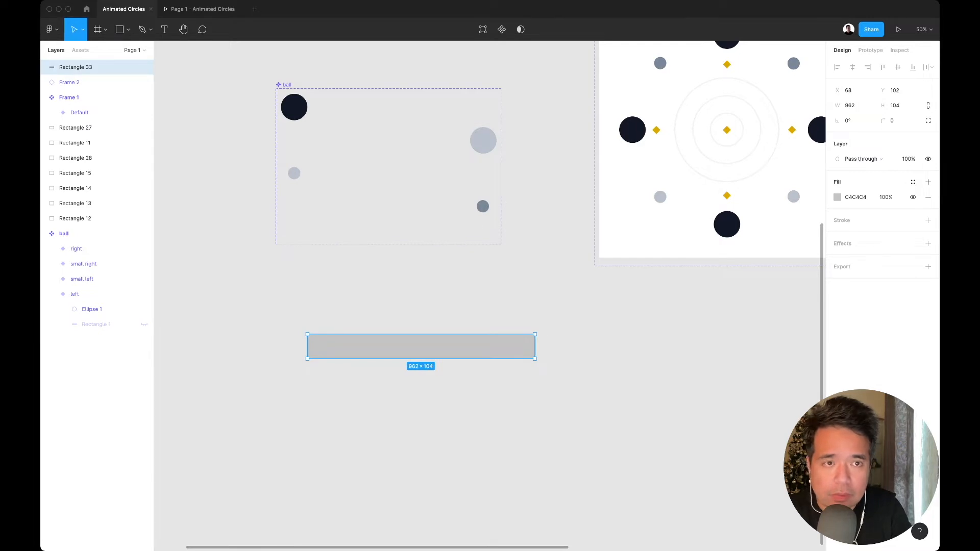
type("752")
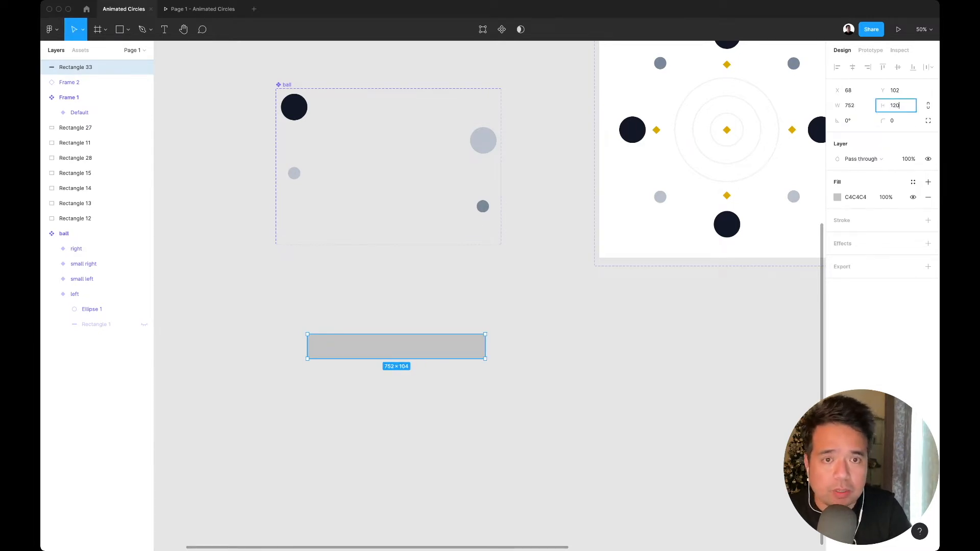
key("Enter")
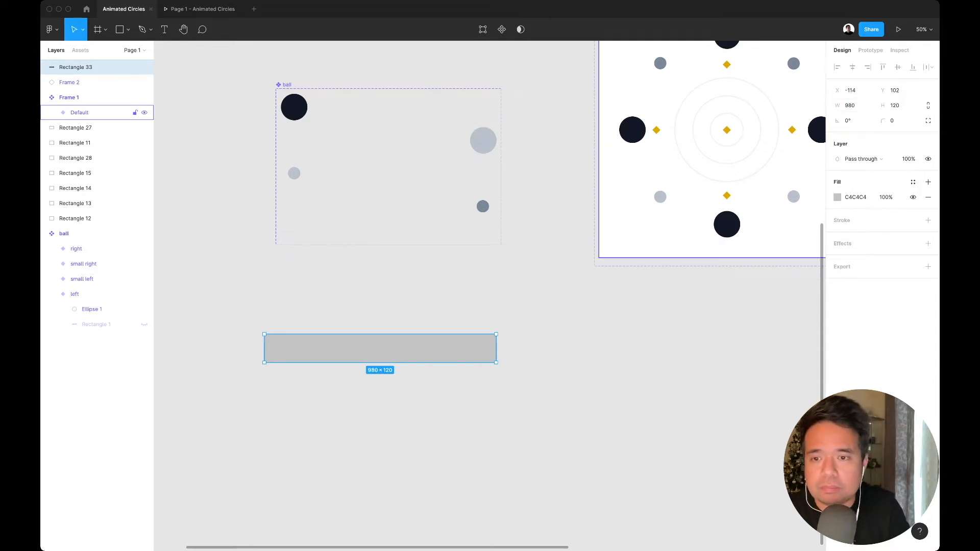
left_click_drag(379, 348, 407, 352)
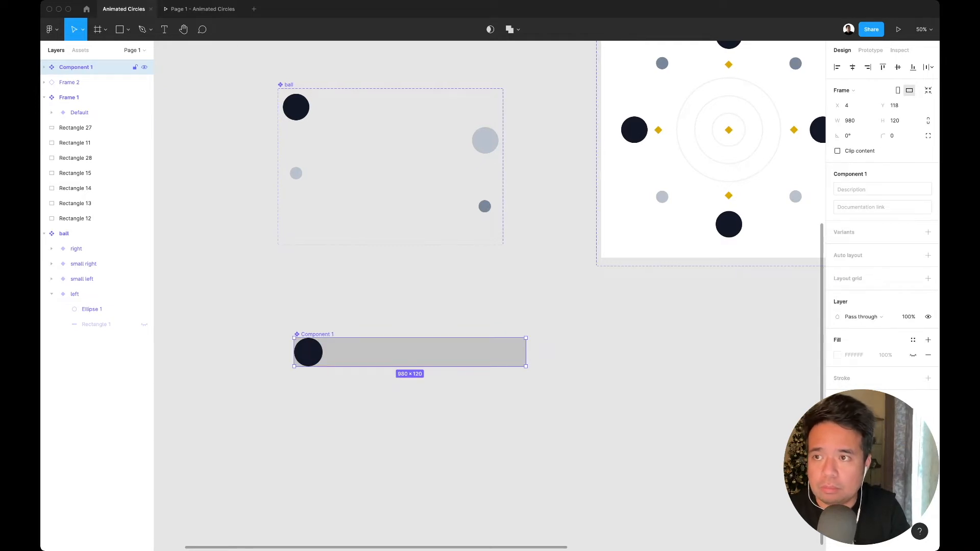
- Rename Component 1 to 'ball' and hide its grey bar, Rectangle 33
double_click(75, 67)
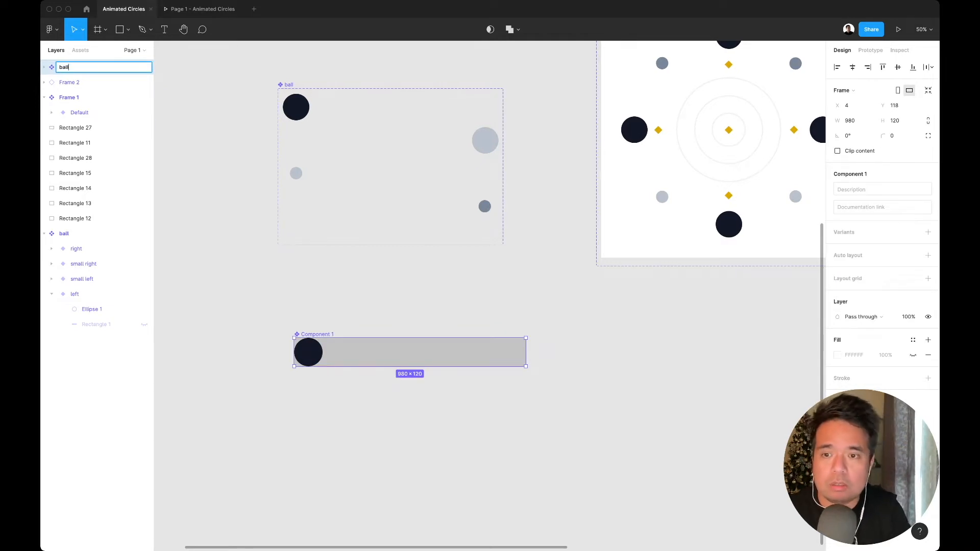
key("Enter")
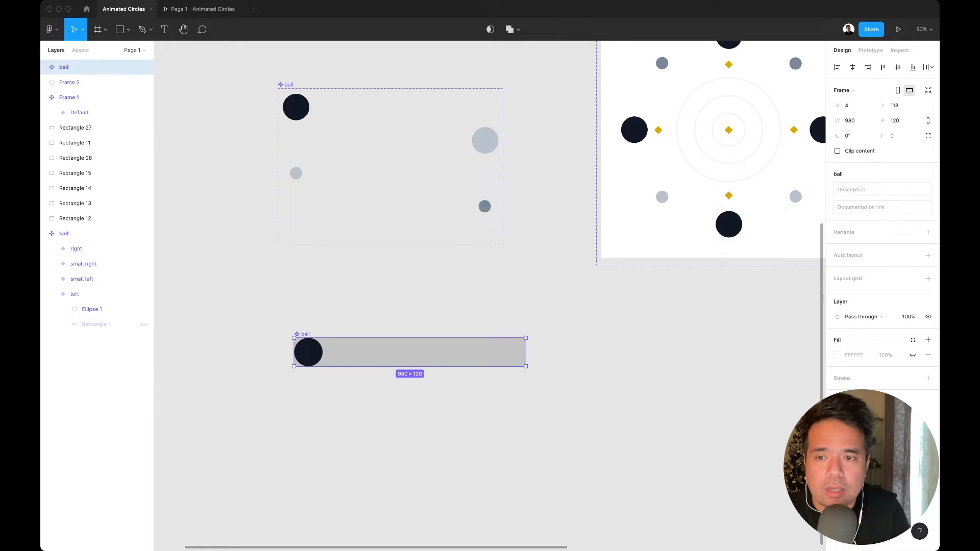
left_click(44, 67)
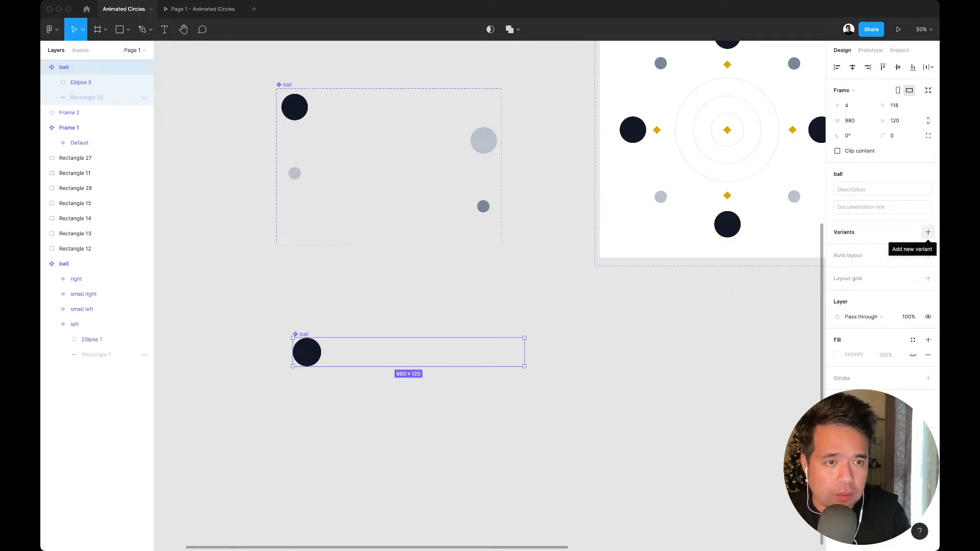
- Add a second variant and name the two variants 'large ball left' and 'large ball right'
left_click(928, 232)
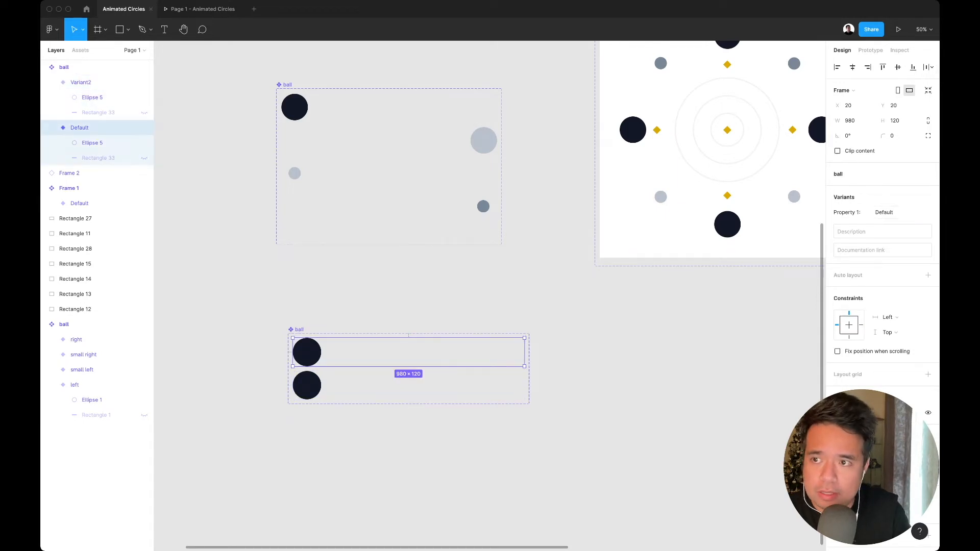
left_click(895, 212)
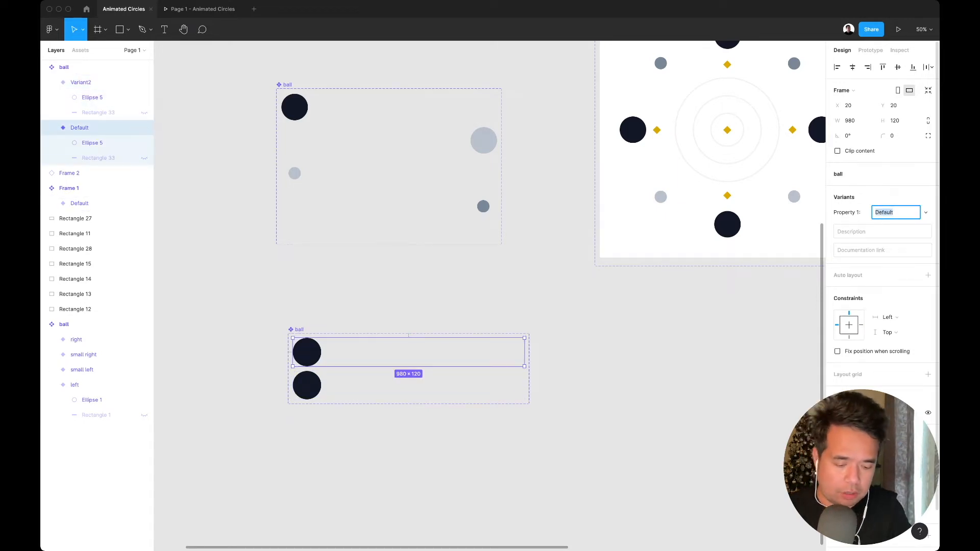
type("large ball left")
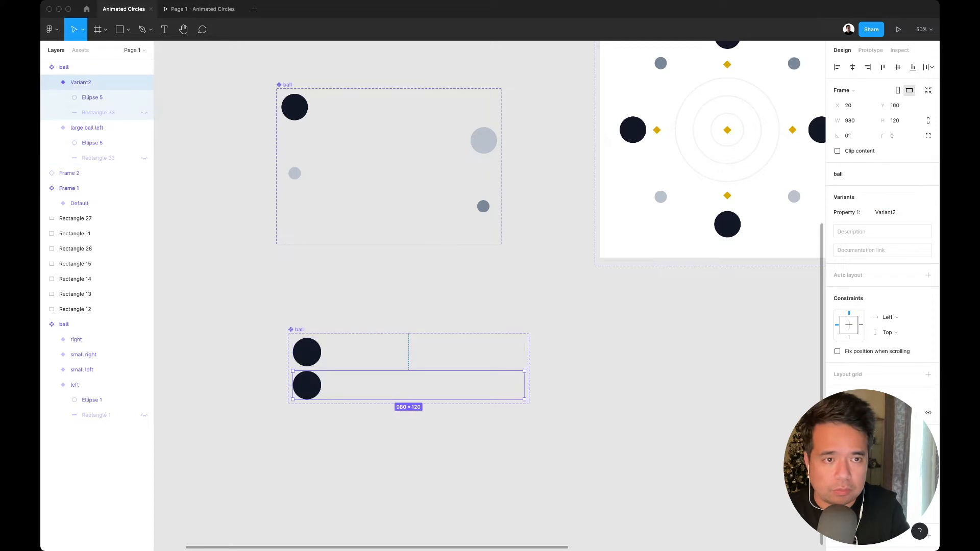
left_click(894, 212)
type("large ball righ")
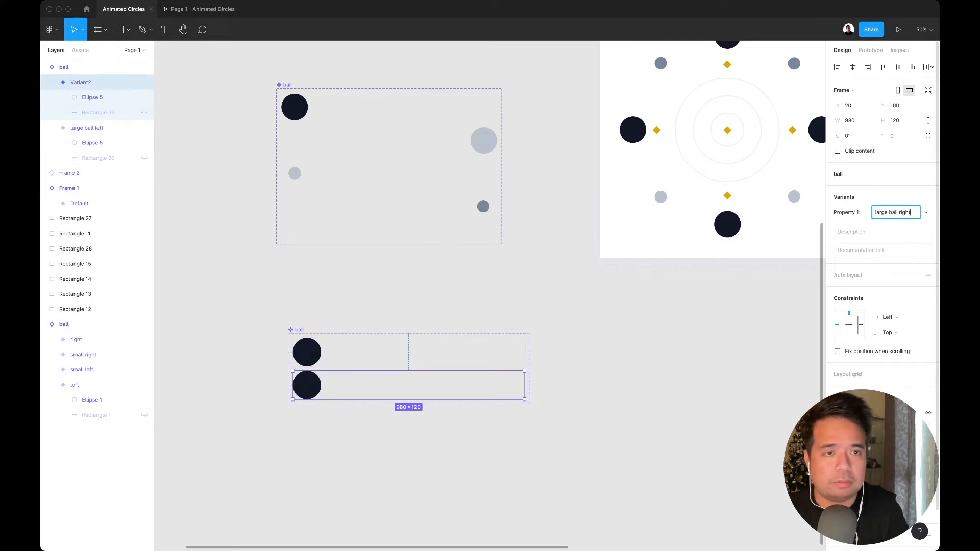
key("Enter")
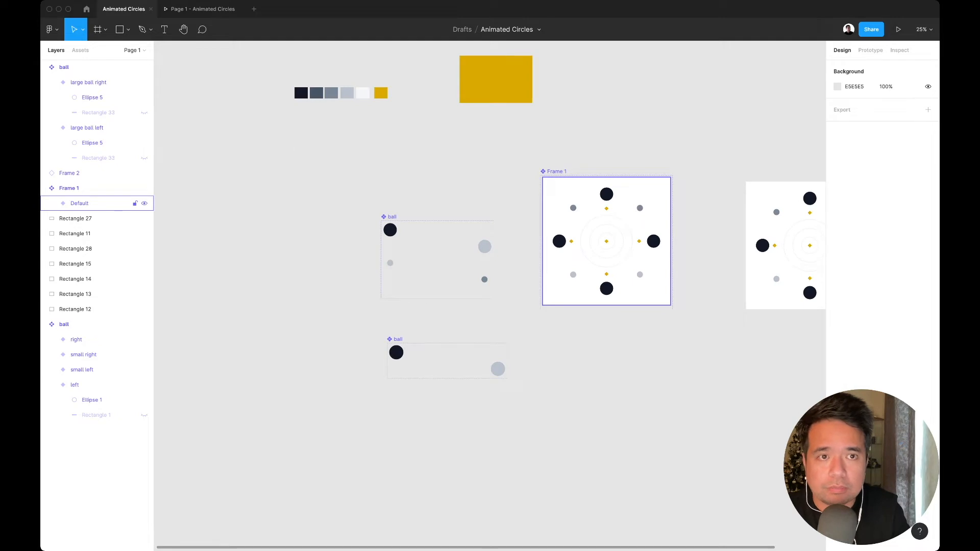
left_click(870, 50)
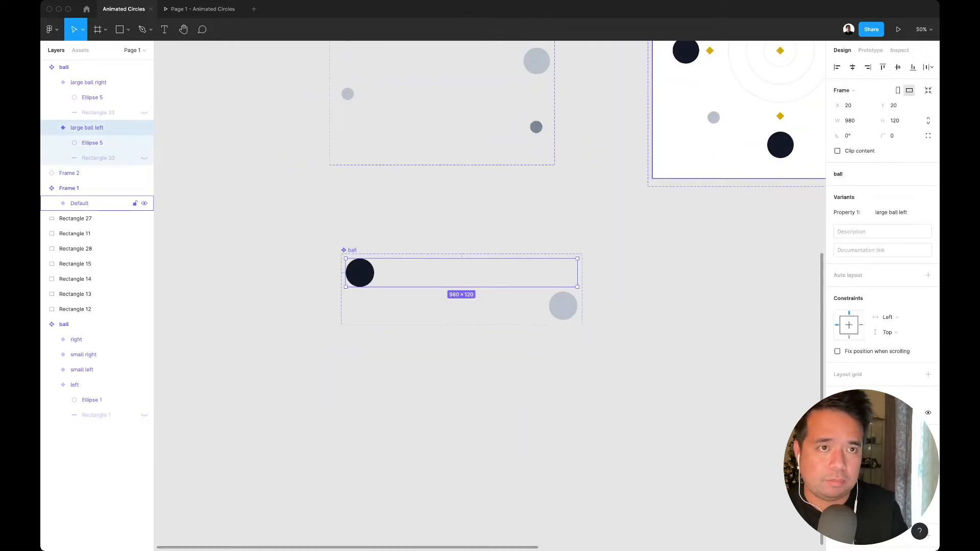
- Give large ball left an After delay change to large ball right with Smart animate, 300ms
left_click(870, 50)
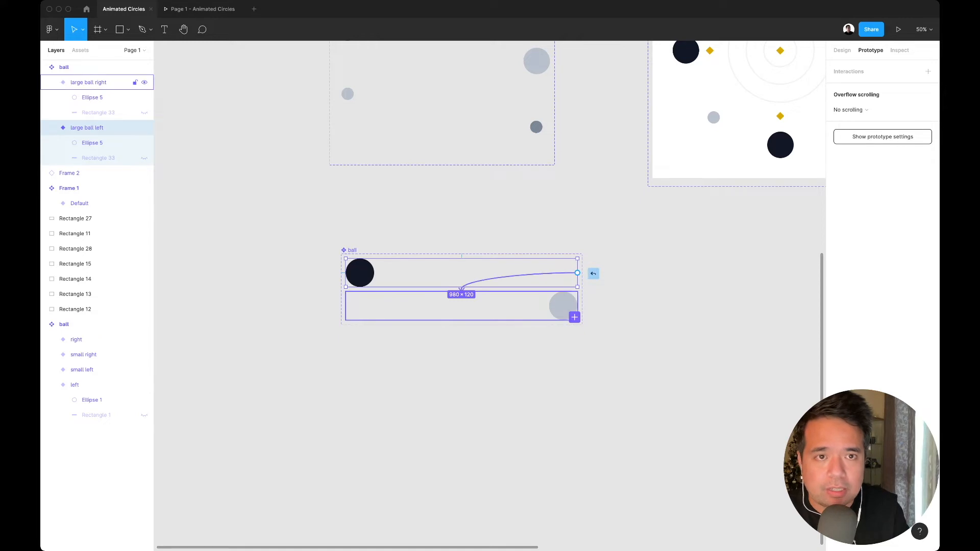
left_click(839, 86)
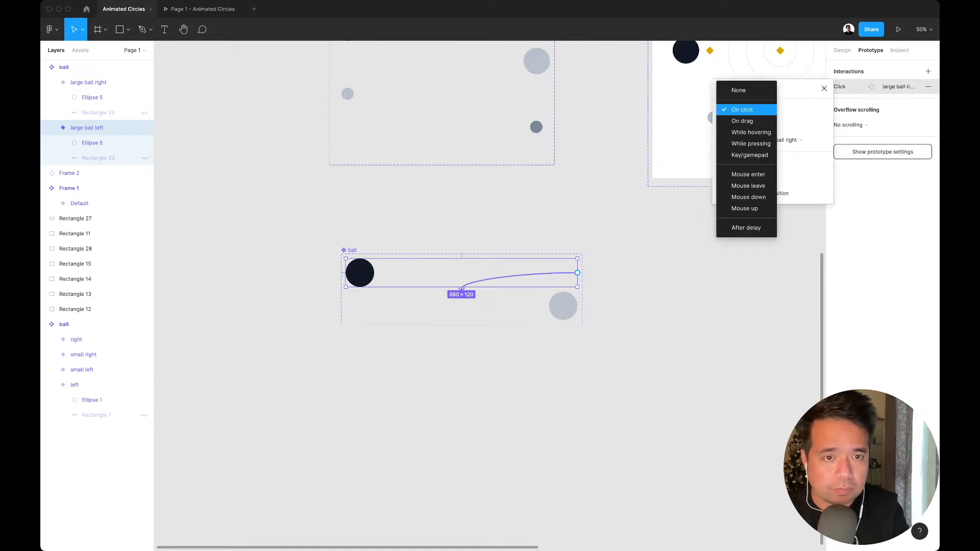
left_click(746, 228)
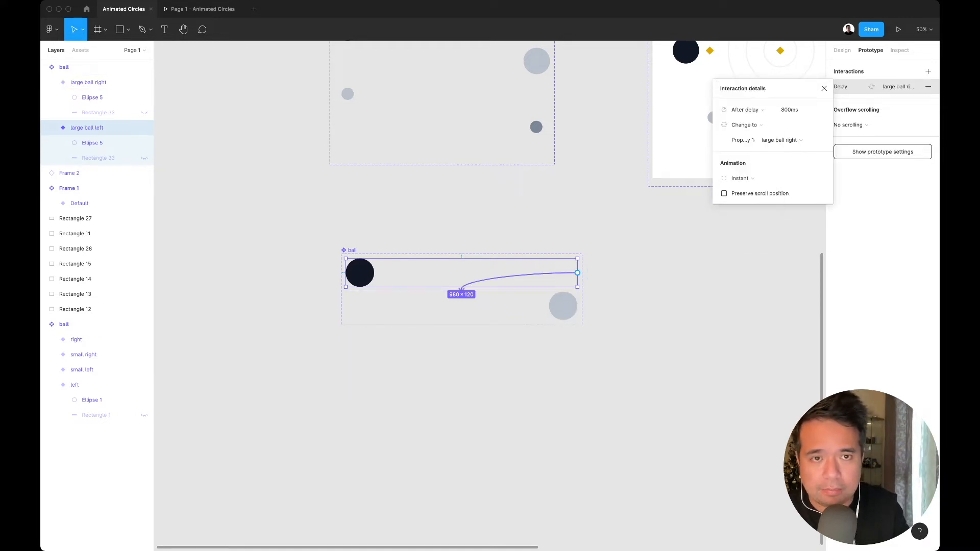
left_click(746, 125)
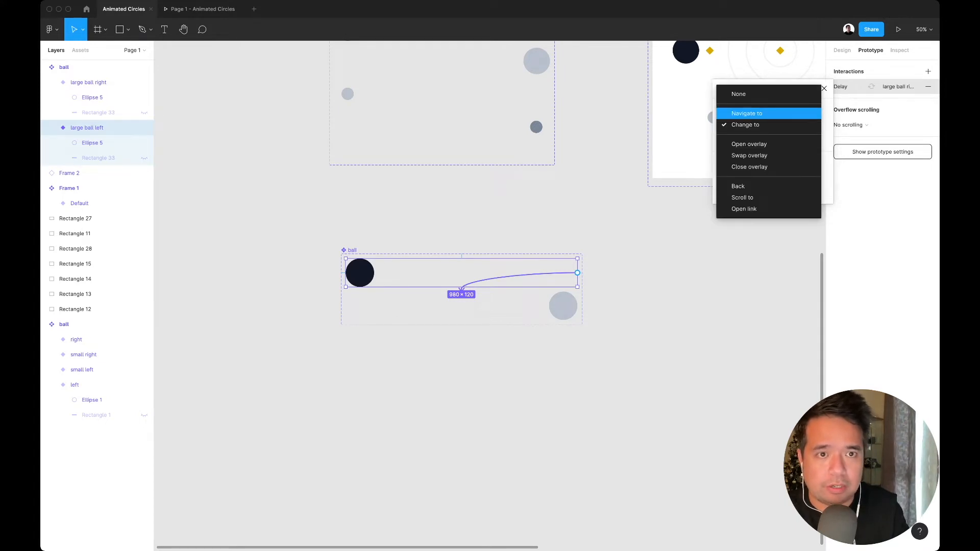
left_click(746, 125)
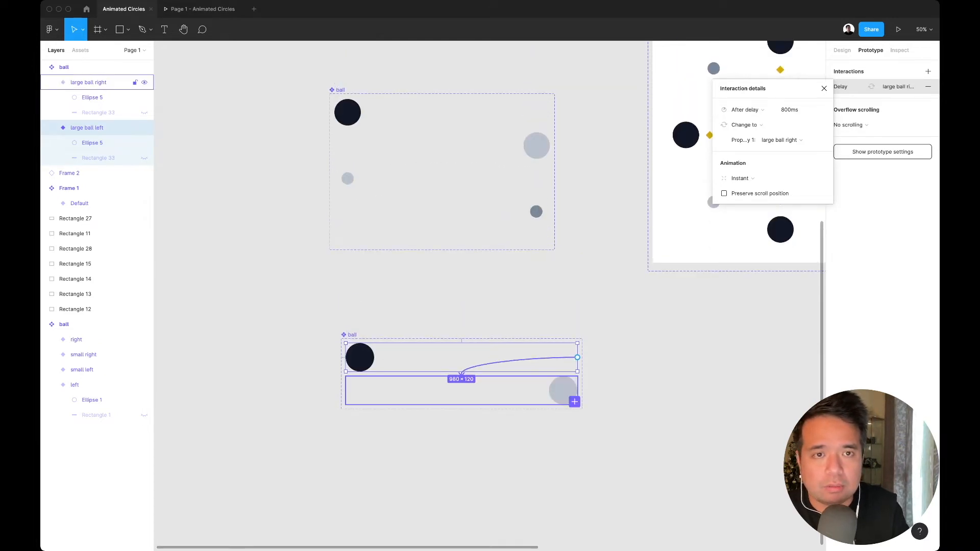
left_click(741, 178)
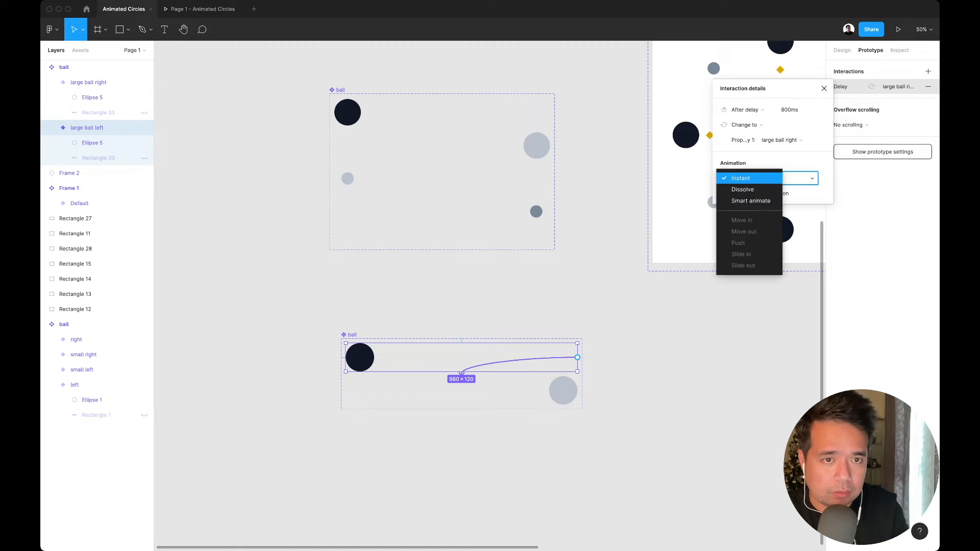
left_click(751, 201)
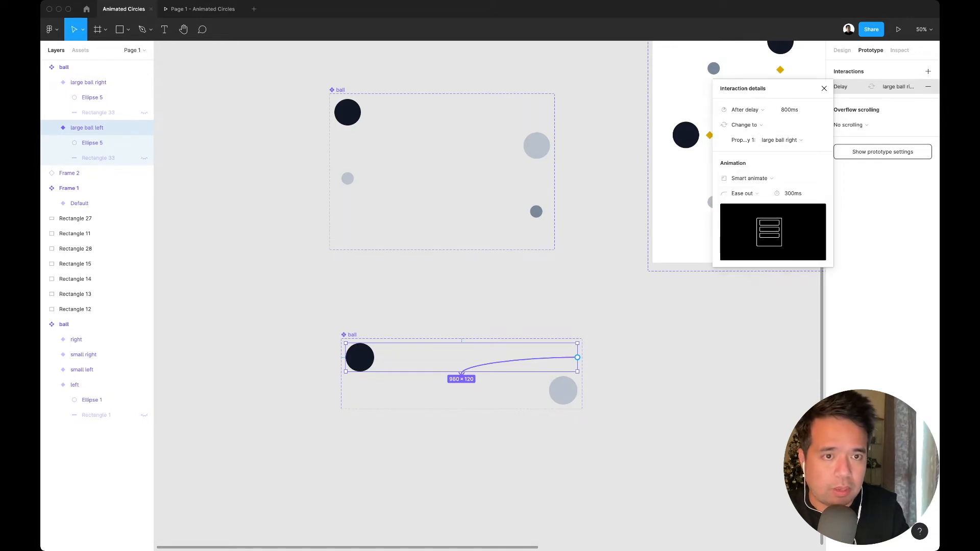
left_click(793, 193)
type("1000")
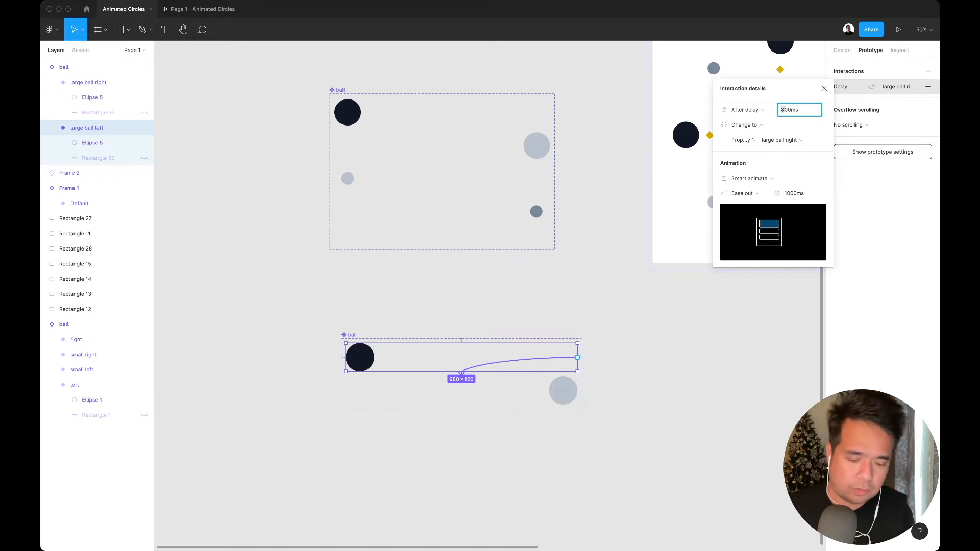
type("300ms")
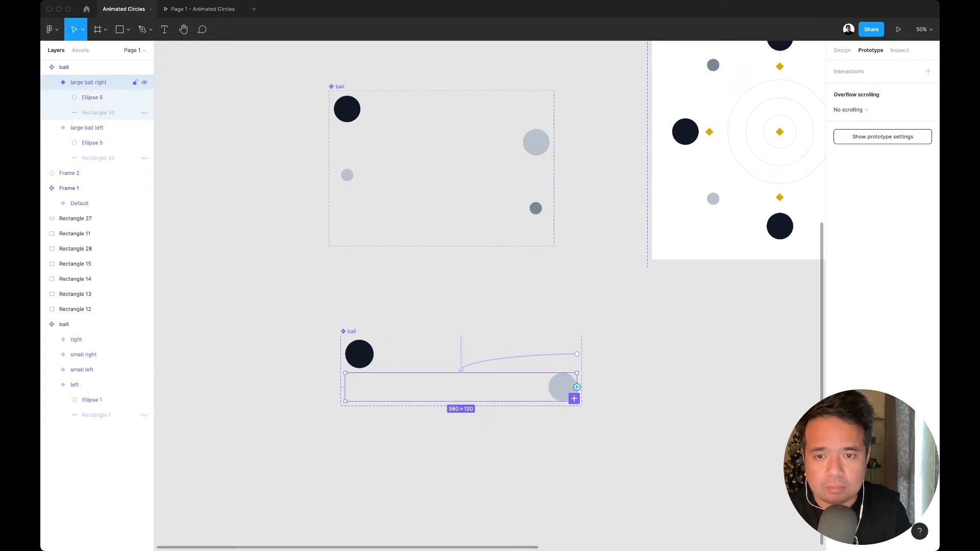
- Link large ball right back to large ball left with an After delay trigger
left_click(841, 86)
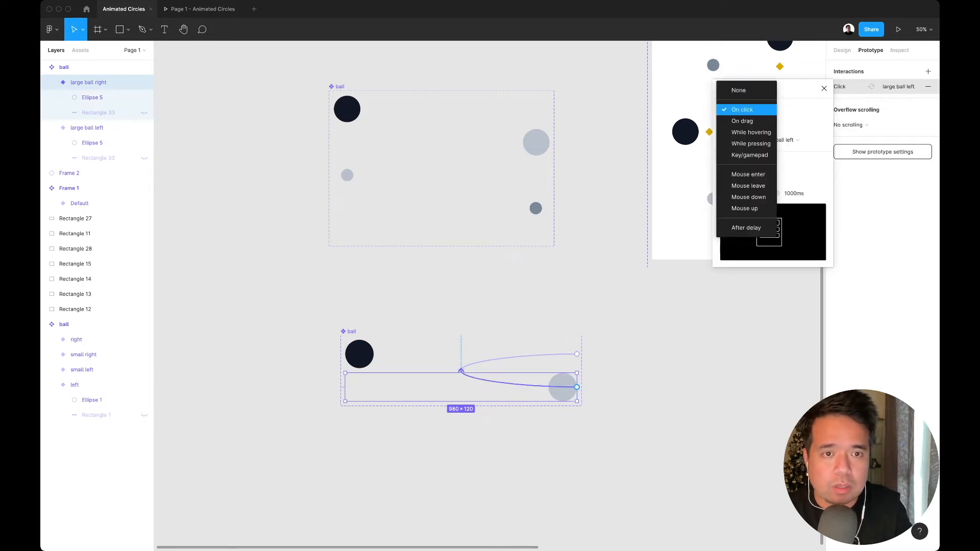
left_click(746, 228)
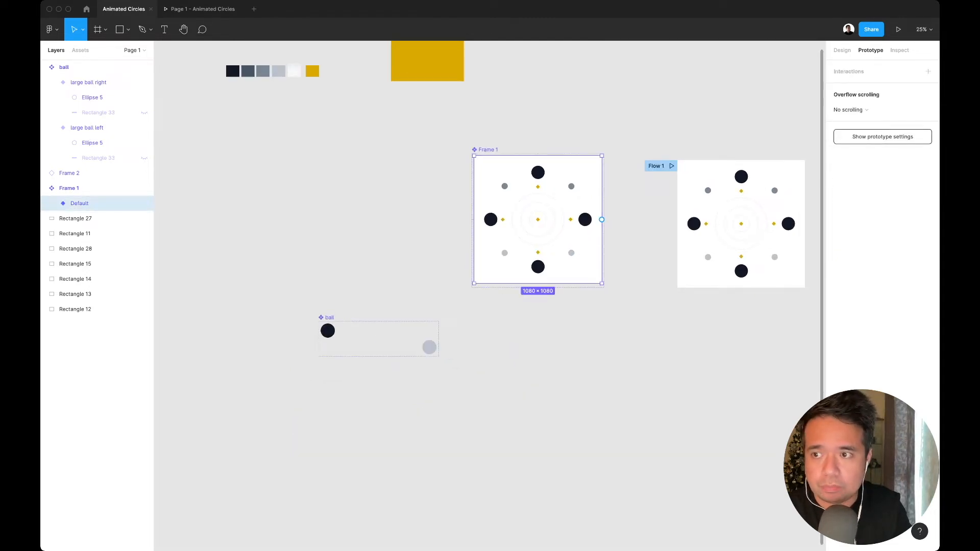
- Draw a 1080×1080 frame and name it 'Instagram'
left_click(50, 203)
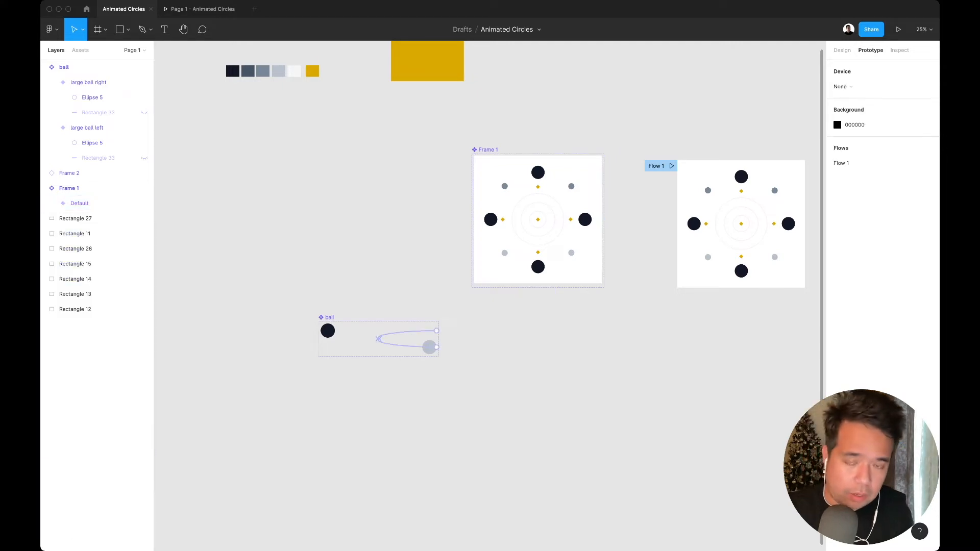
left_click(98, 30)
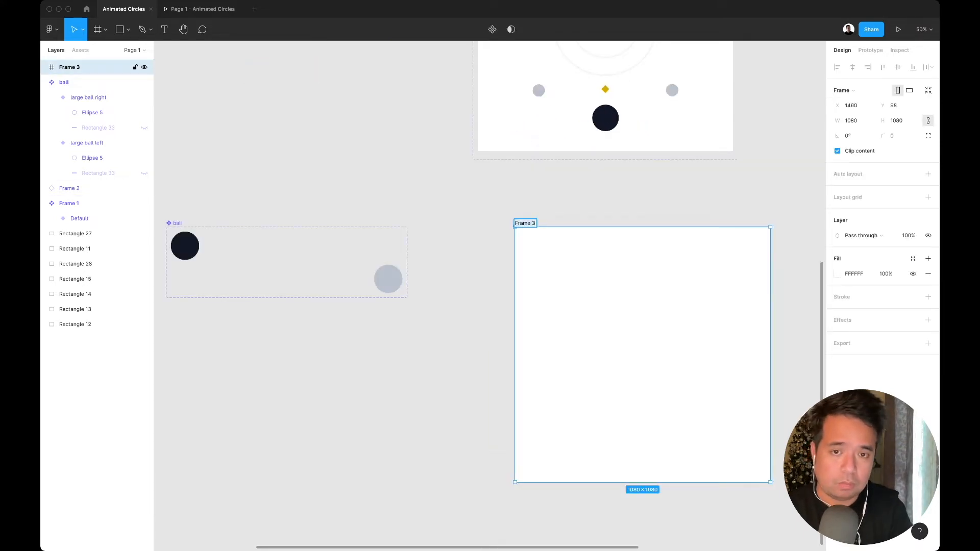
type("Instagram")
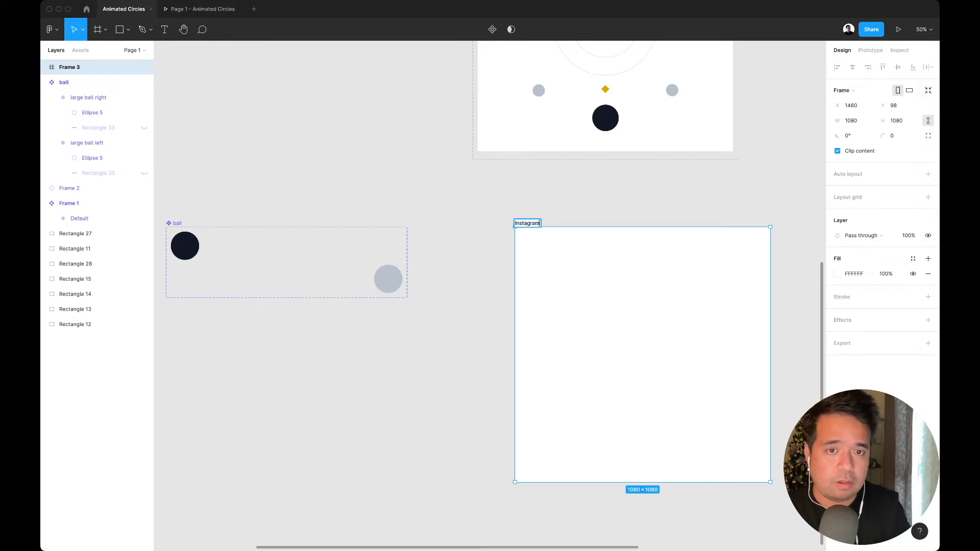
left_click(98, 29)
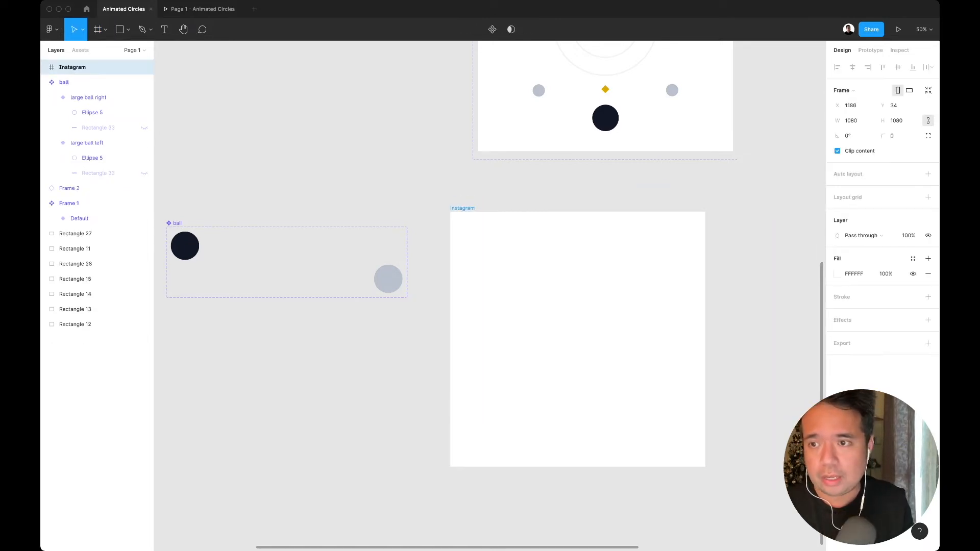
left_click(86, 142)
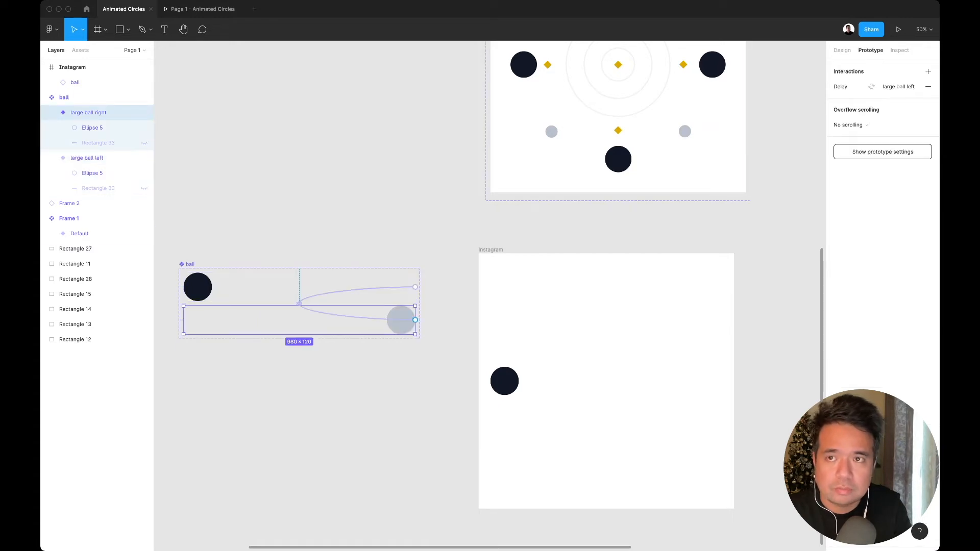
- Arrange ball instances in the Instagram frame, rotated 90° and 180° around the centre
left_click(899, 29)
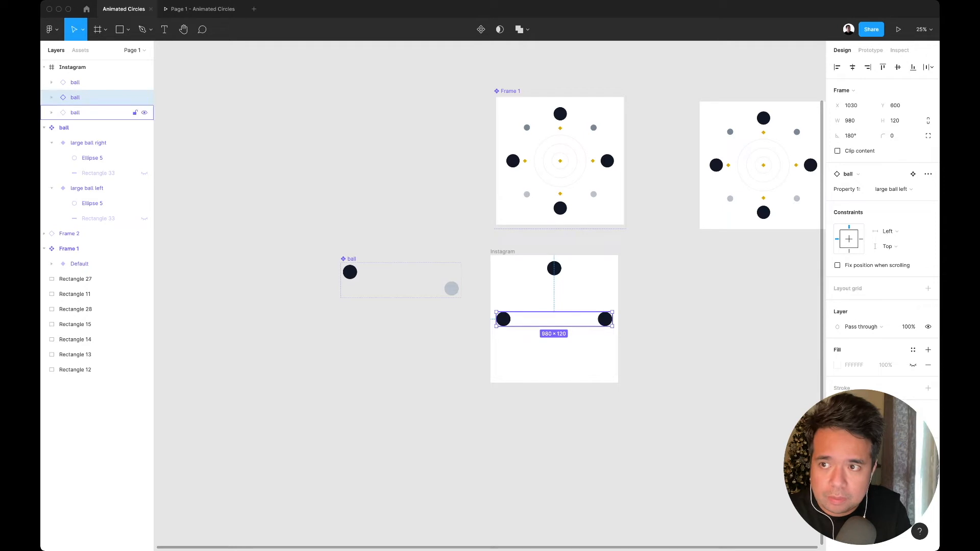
- Select the ball instance to duplicate into a -90° copy
left_click(75, 97)
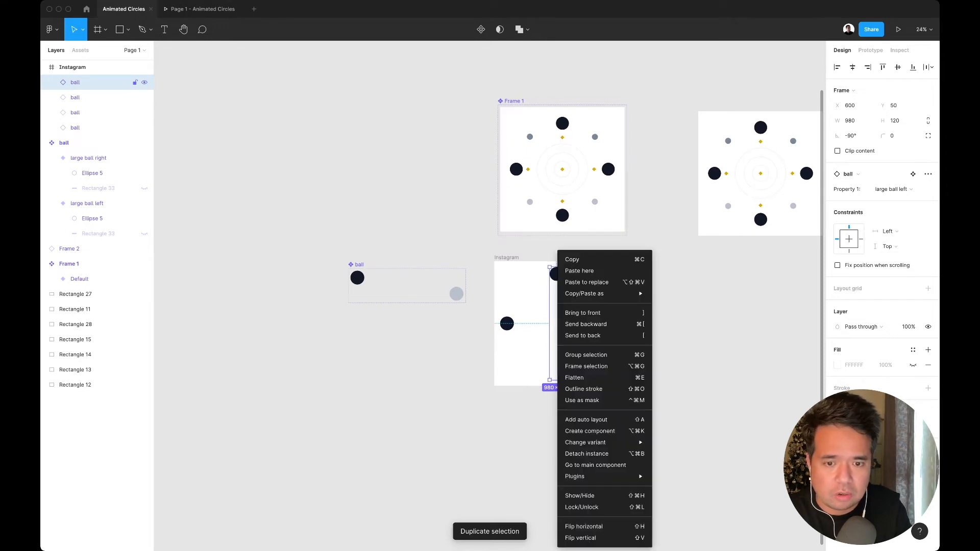
mouse_move(587, 453)
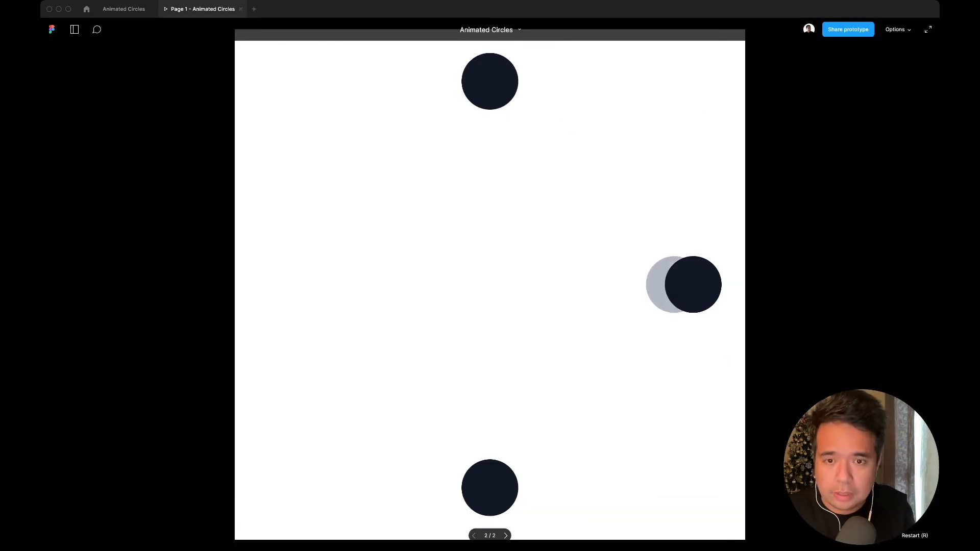
- Play the prototype full screen, then exit back to editing
left_click(927, 29)
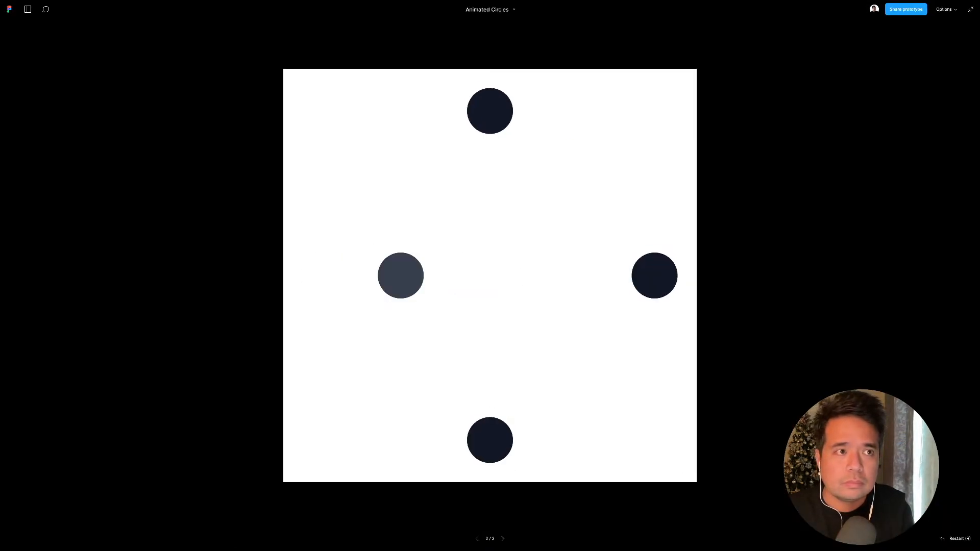
left_click(946, 9)
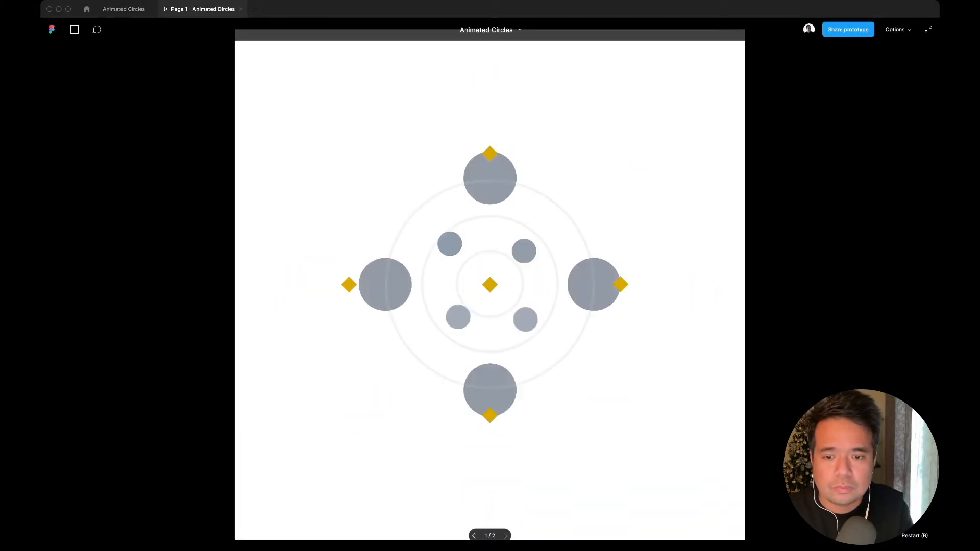
left_click(505, 536)
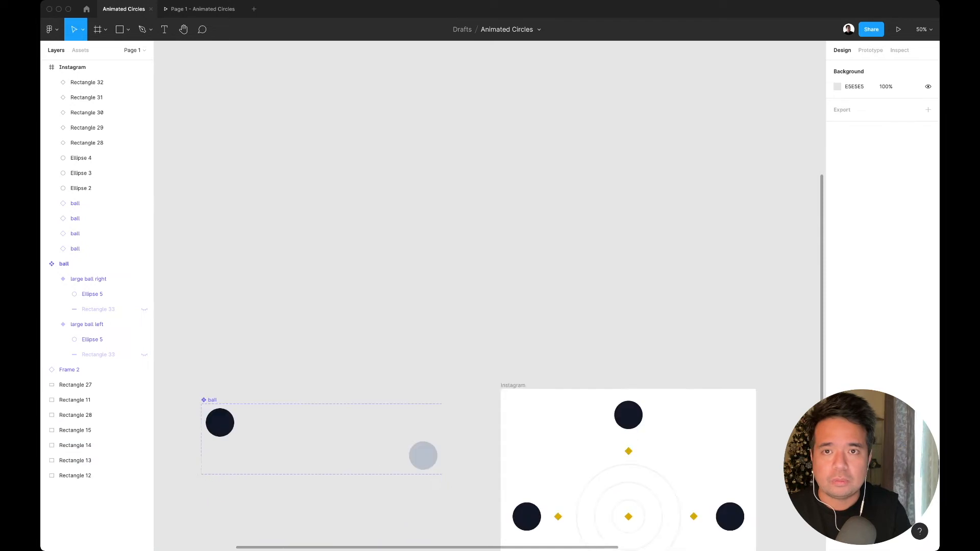
- Duplicate the large ball variants, shrink their circles to 72×72, and rename one 'small ball left'
left_click(69, 370)
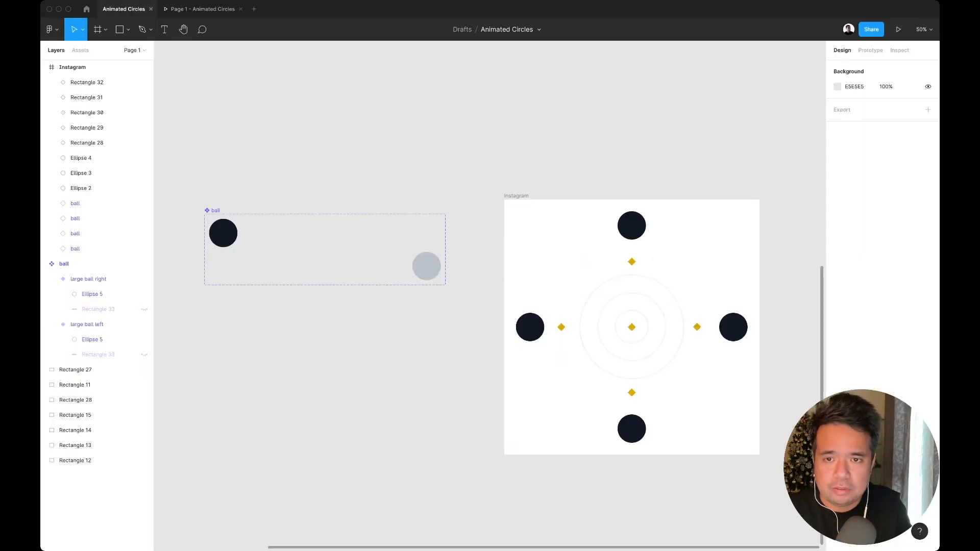
left_click(89, 279)
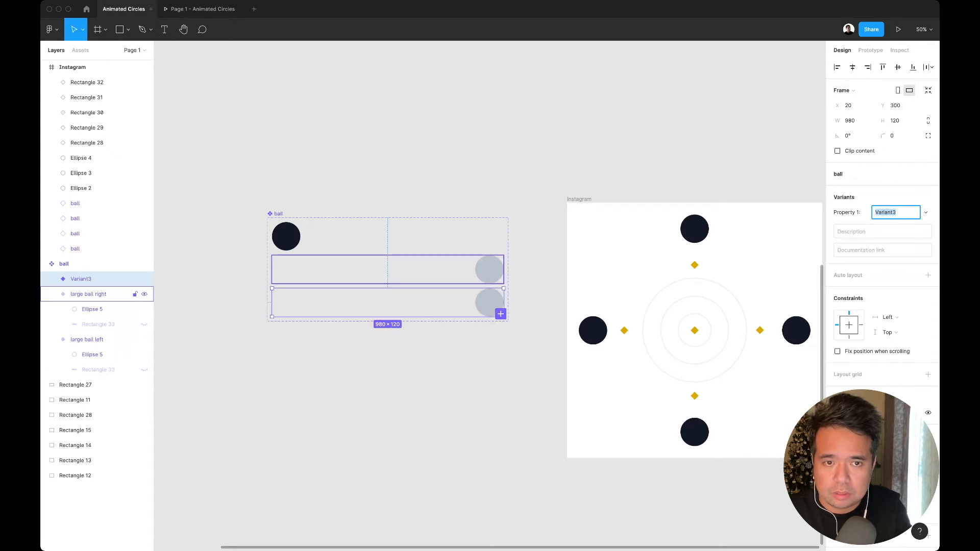
left_click(89, 340)
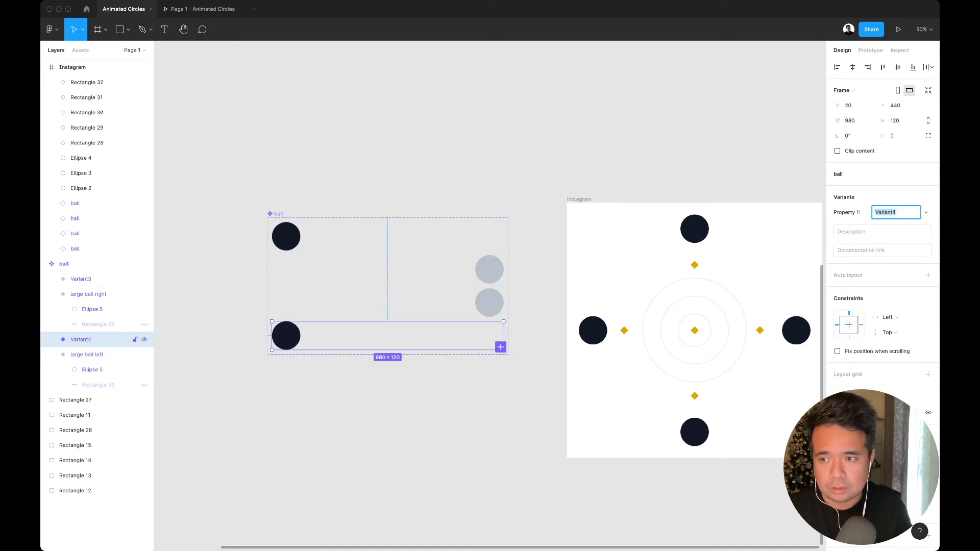
left_click(286, 336)
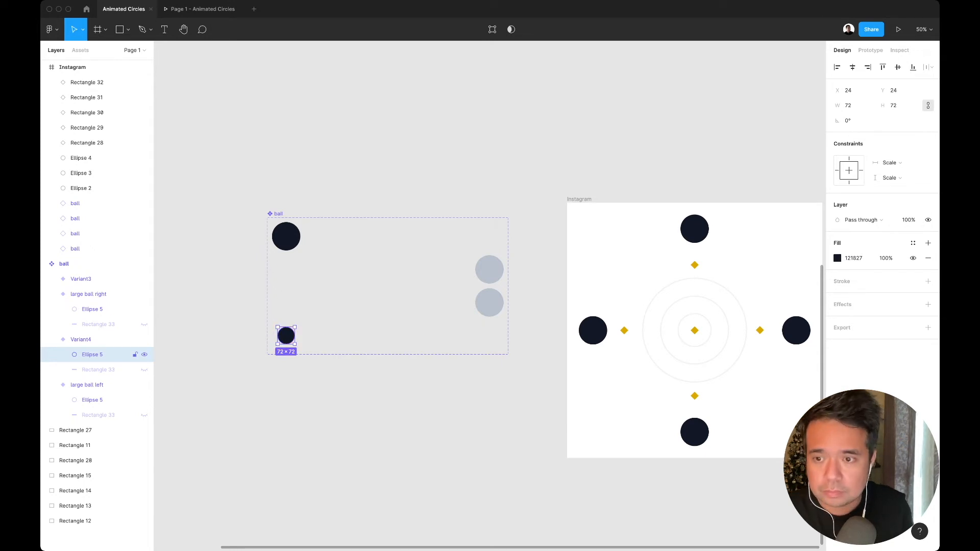
left_click(81, 339)
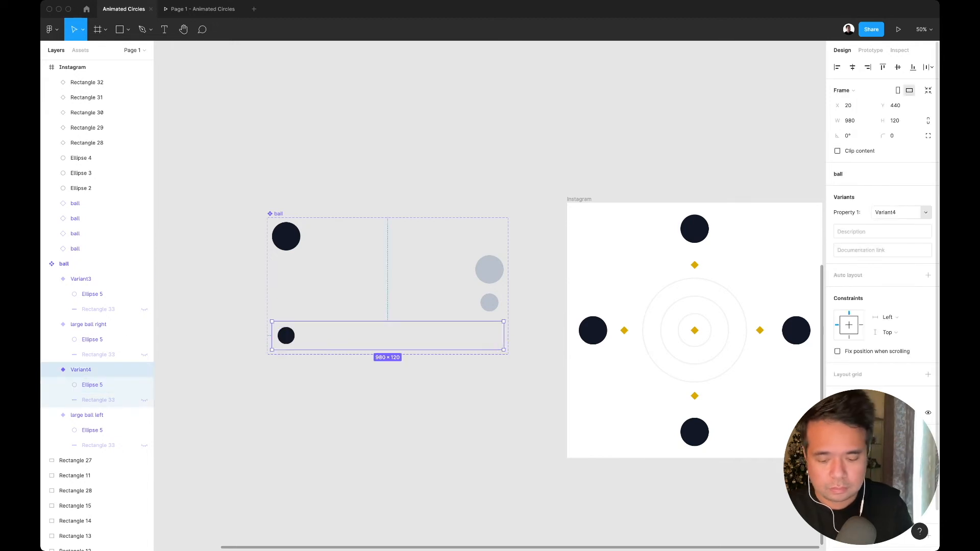
left_click(896, 212)
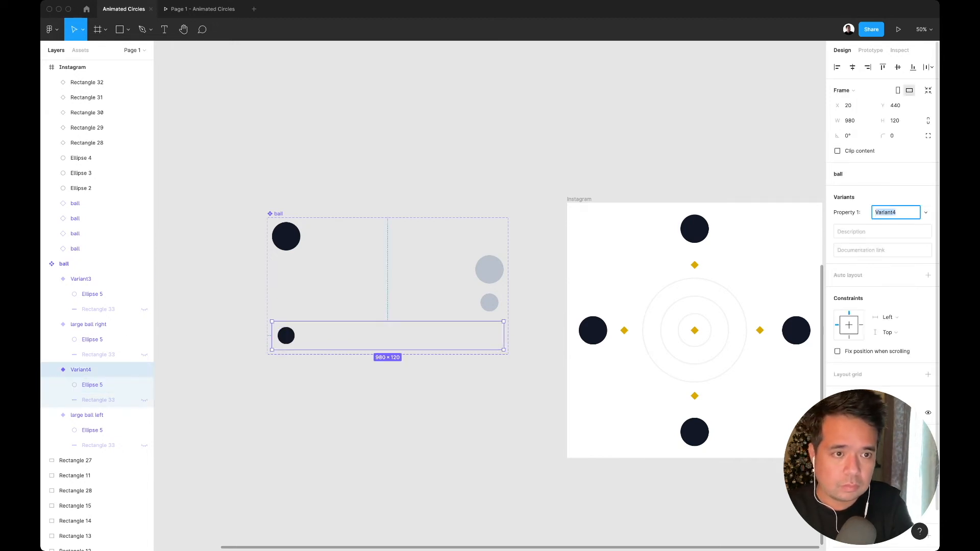
type("small ball left")
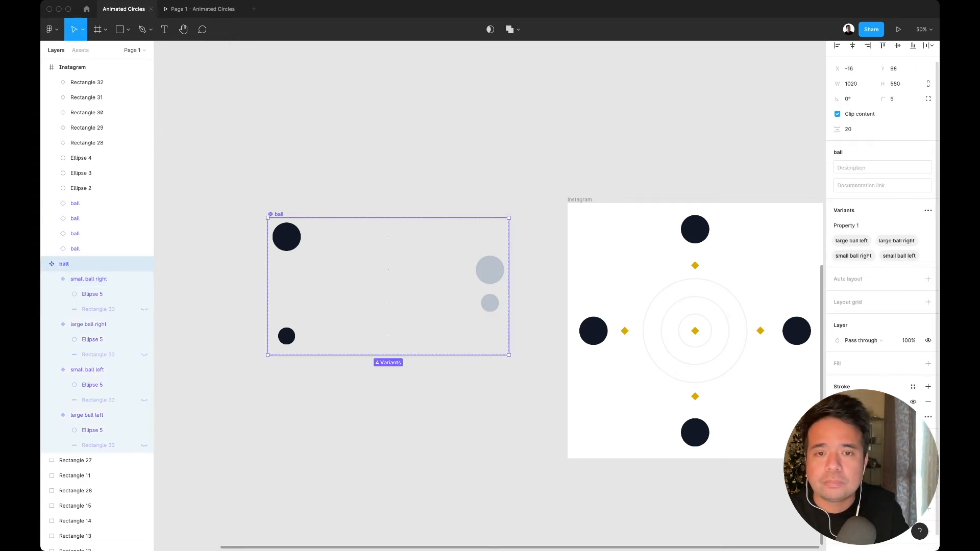
- Add ball instances rotated to -135° and similar angles on all four diagonals, using the small ball left variant
left_click(88, 370)
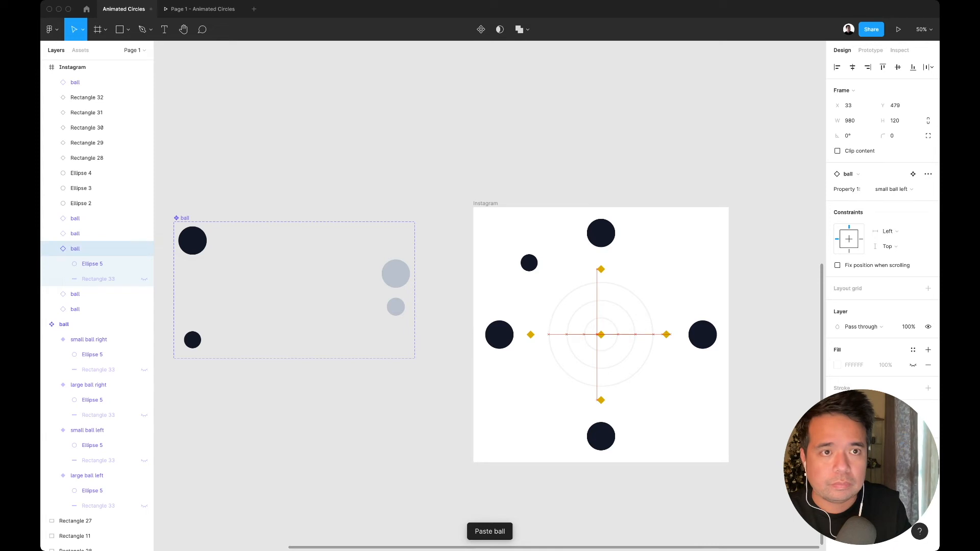
left_click(852, 67)
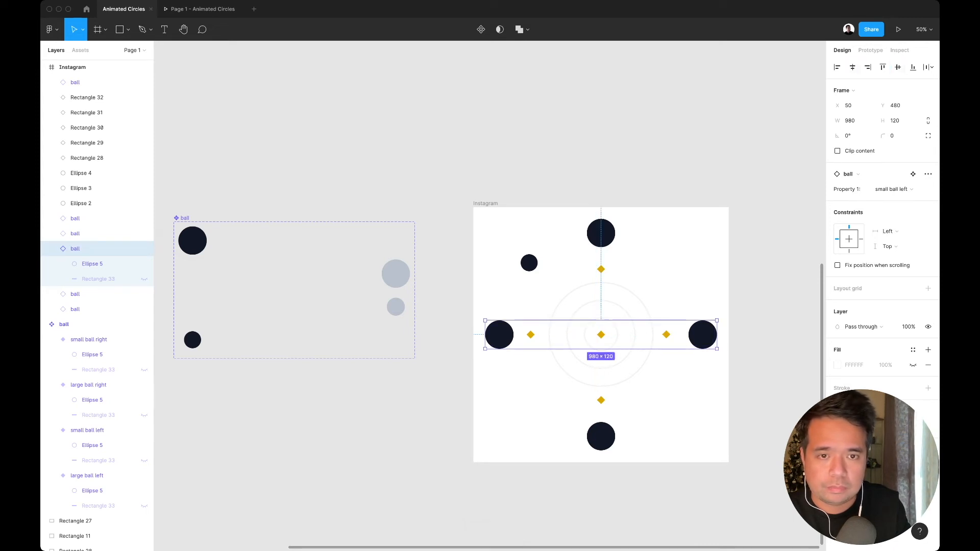
left_click_drag(716, 320, 692, 263)
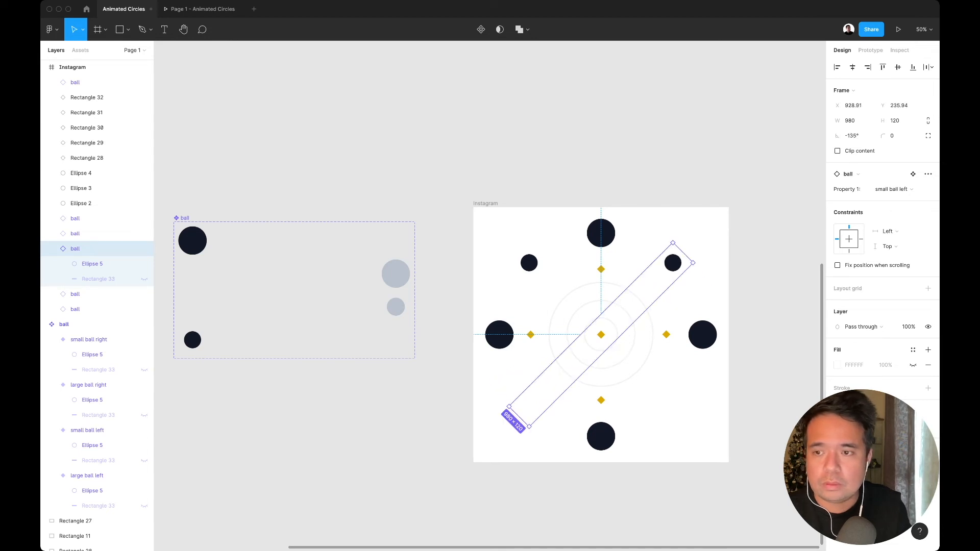
left_click(89, 339)
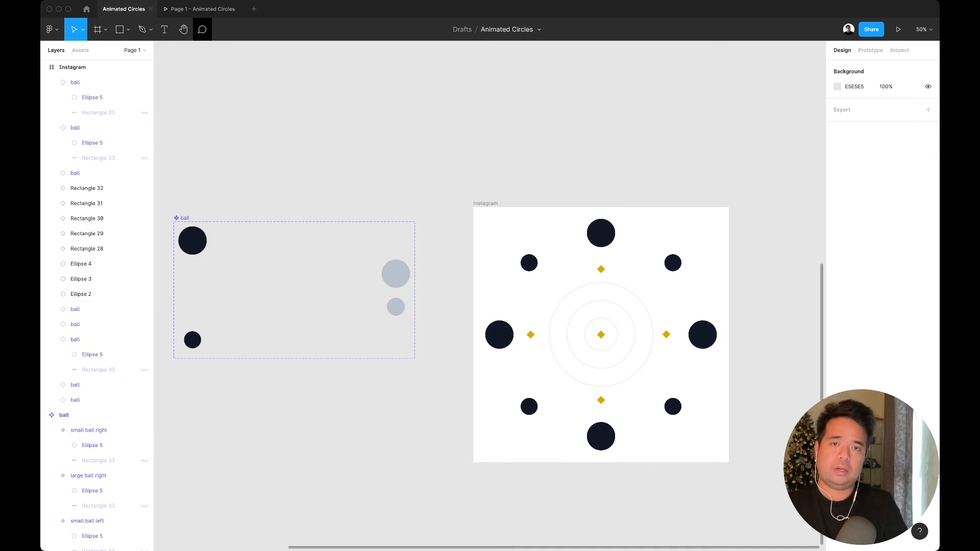
- Preview the ball animation in presentation mode, then return to the file
left_click(898, 29)
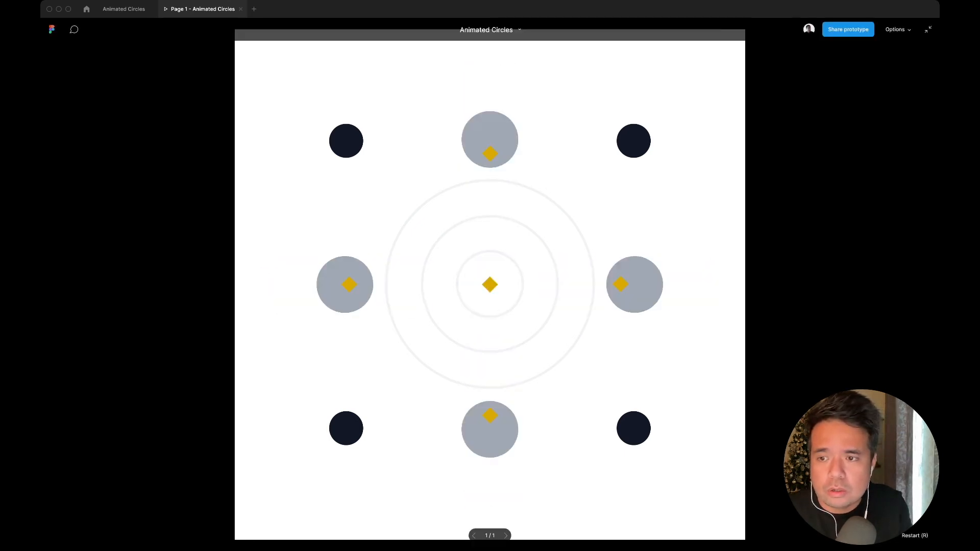
left_click(930, 28)
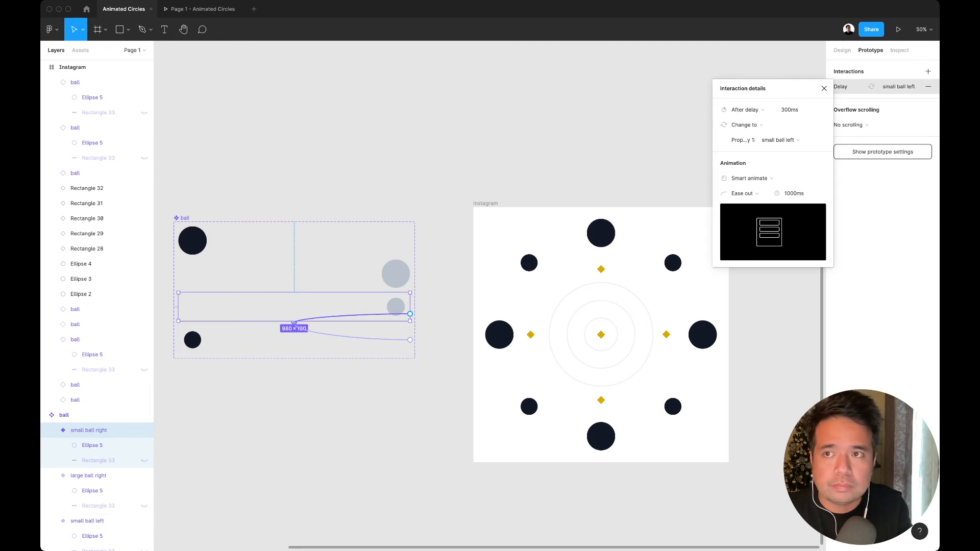
- Change the After delay on the small ball right variant's transition to small ball left, then select Ellipse 5
left_click(824, 88)
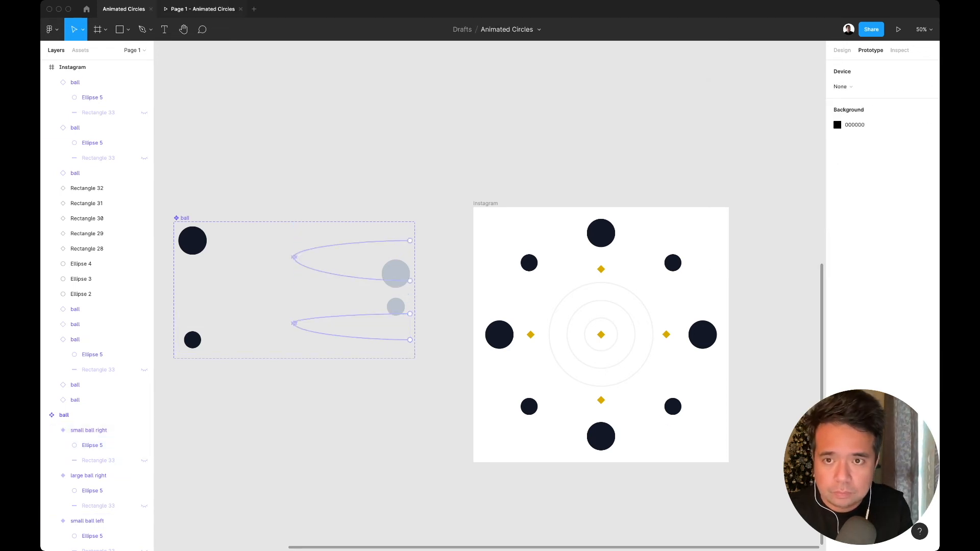
left_click(899, 29)
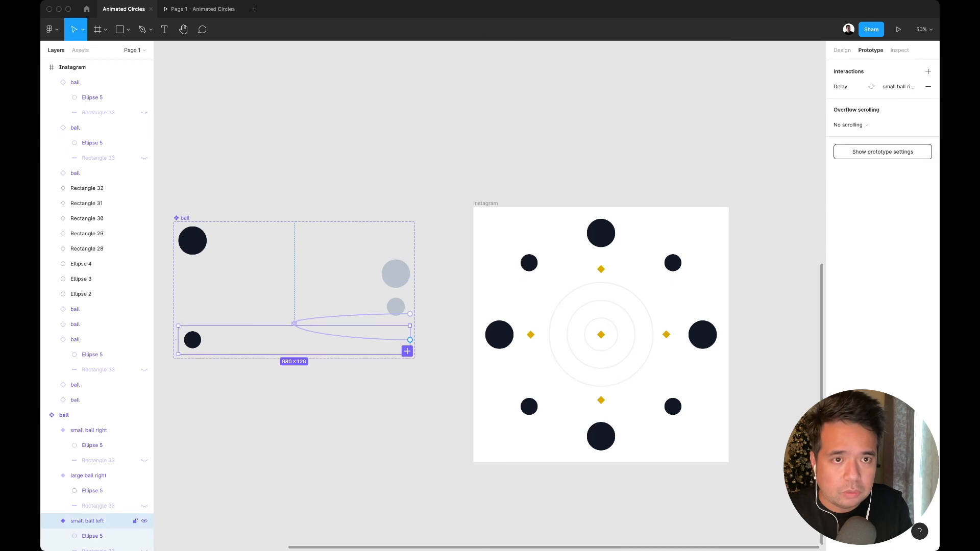
left_click(894, 86)
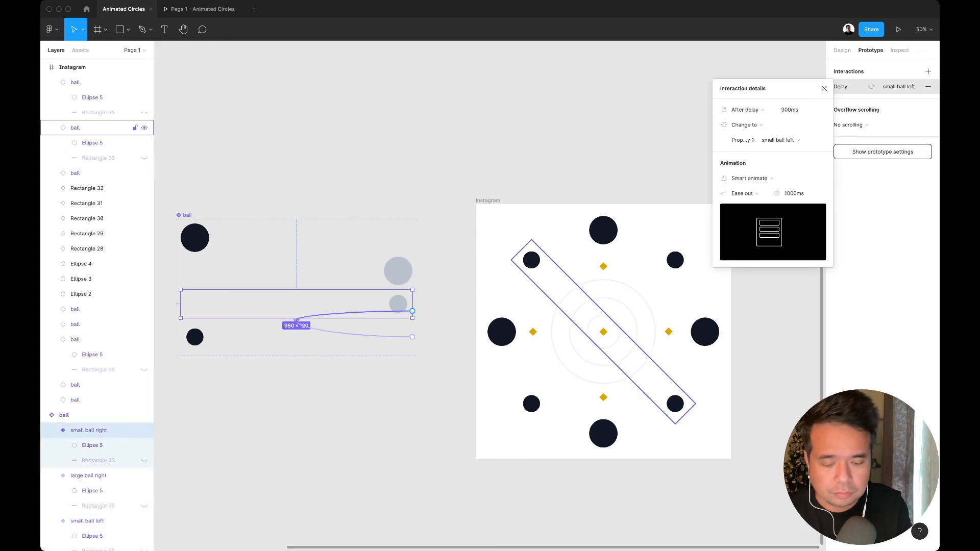
left_click(800, 109)
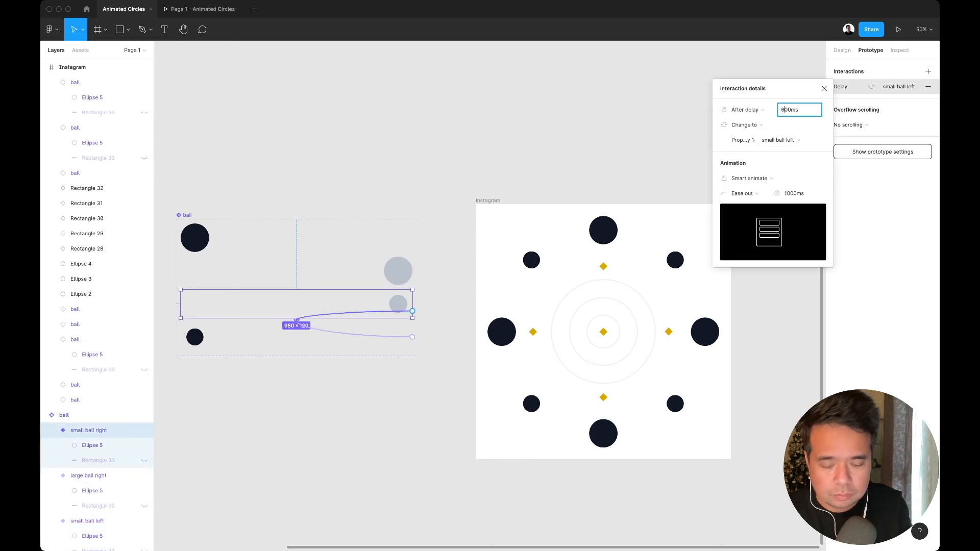
left_click(794, 193)
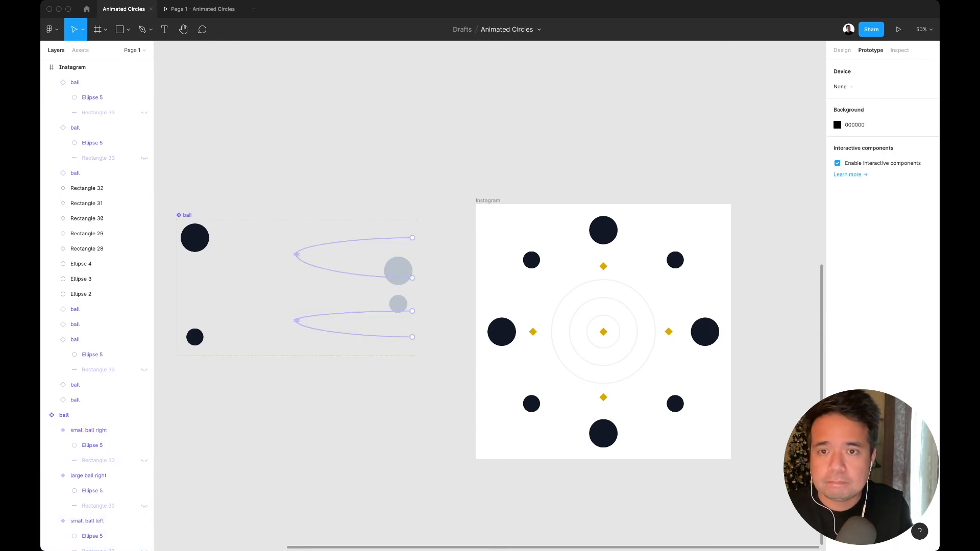
left_click(899, 29)
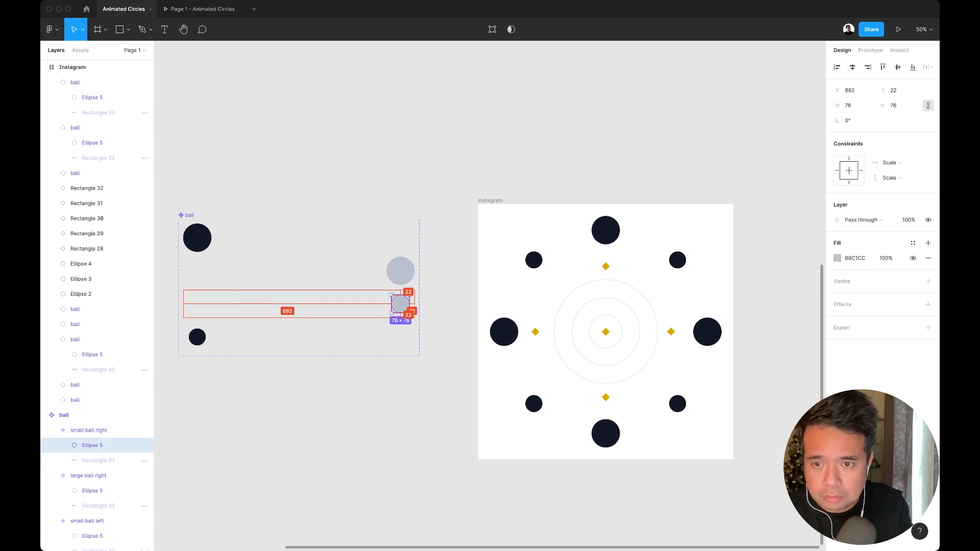
- Shrink the small ball right circle (Ellipse 5) down to a dot
left_click(89, 475)
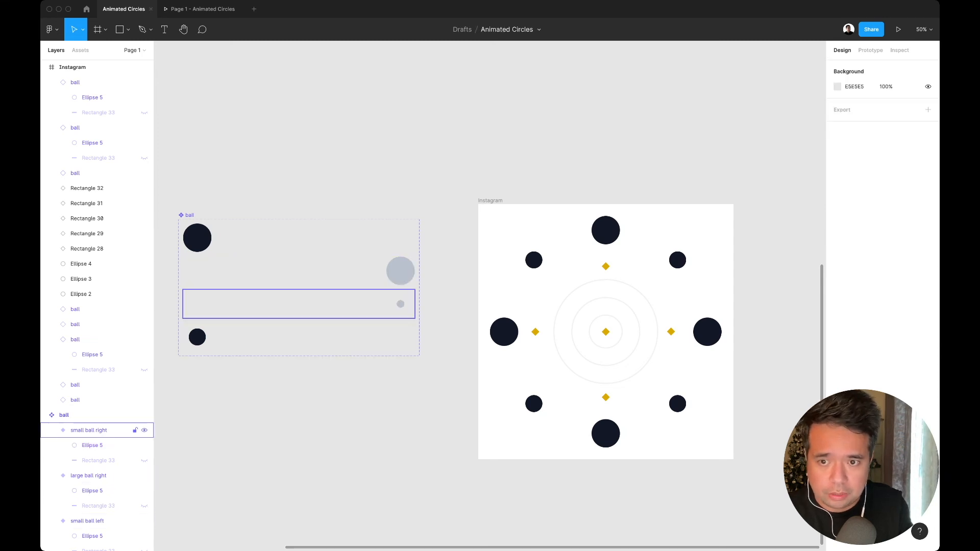
left_click(89, 476)
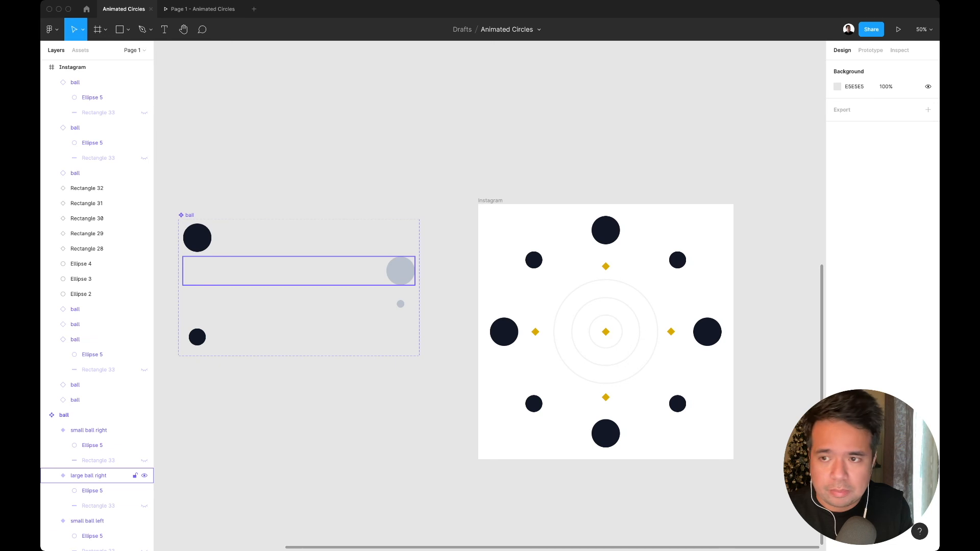
left_click(197, 237)
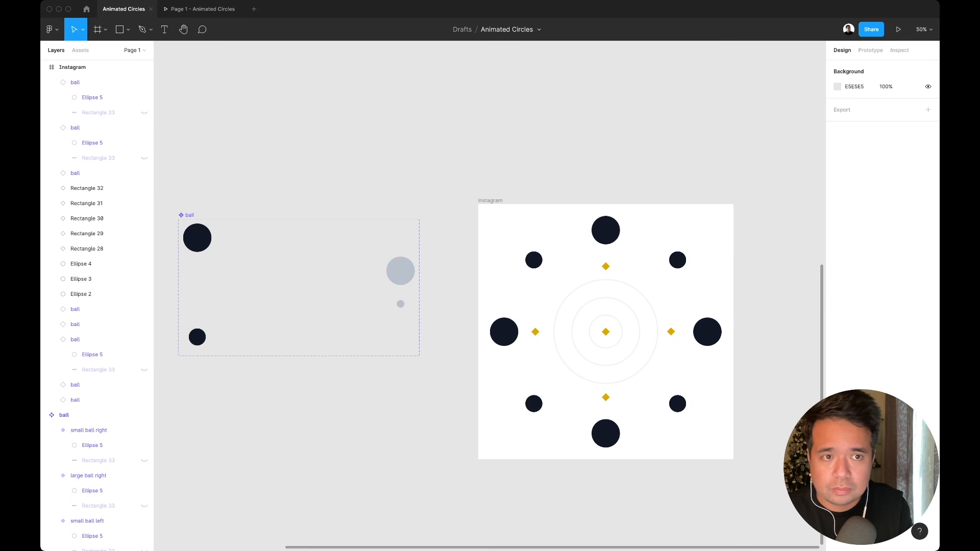
- Retune delays and 800ms ease-out timing on both small ball transitions, then preview
left_click(197, 337)
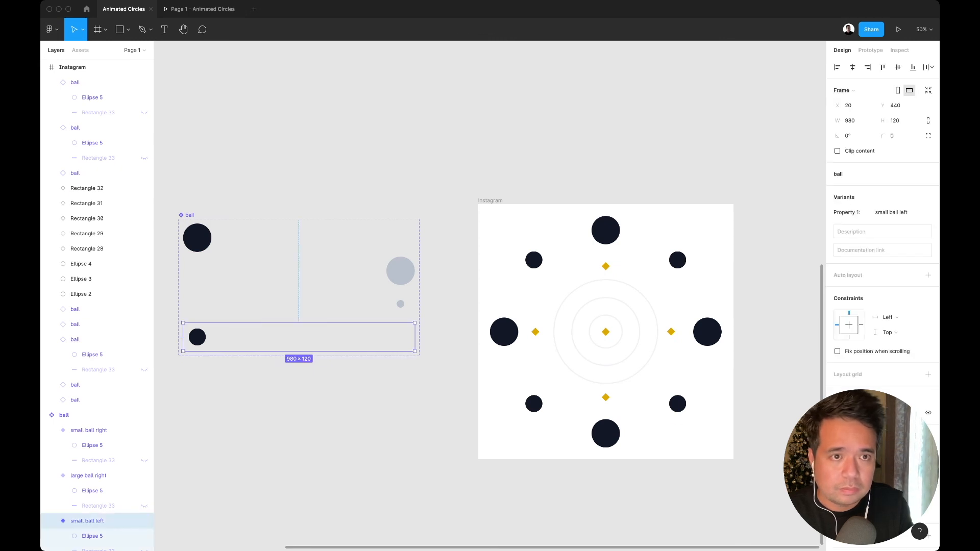
left_click(870, 50)
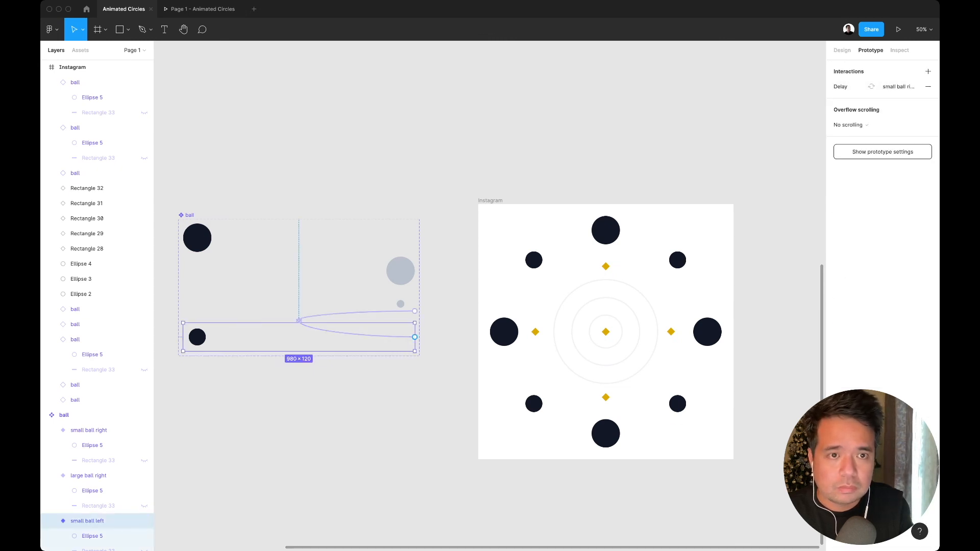
left_click(882, 86)
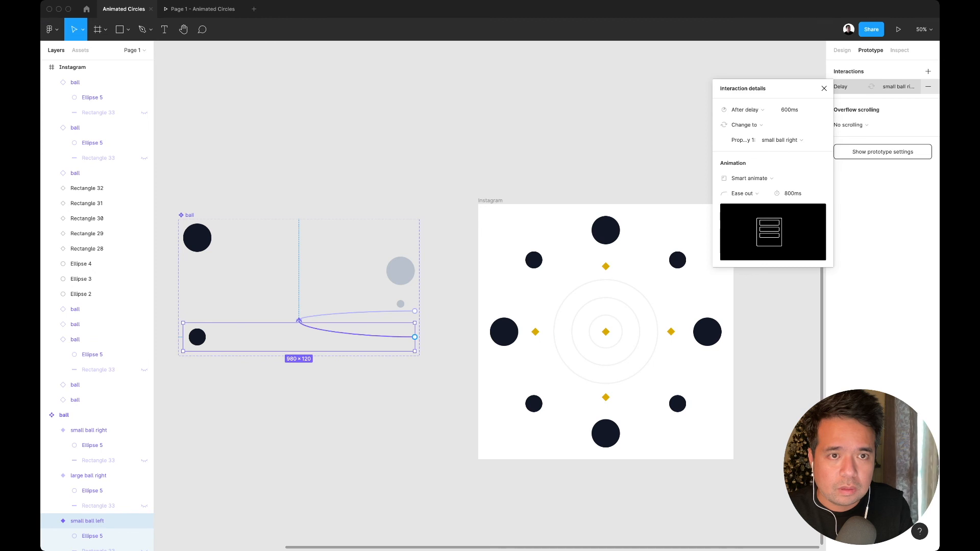
left_click(799, 109)
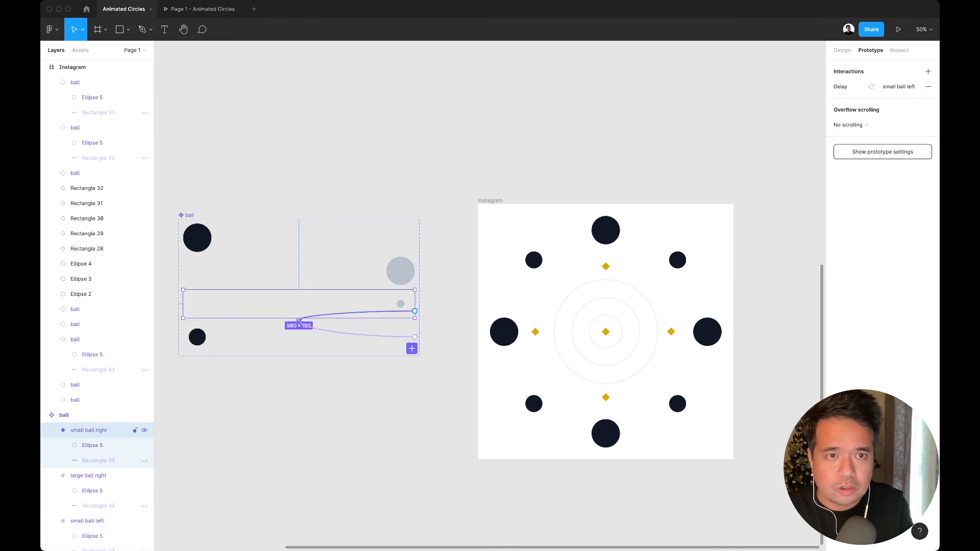
left_click(872, 86)
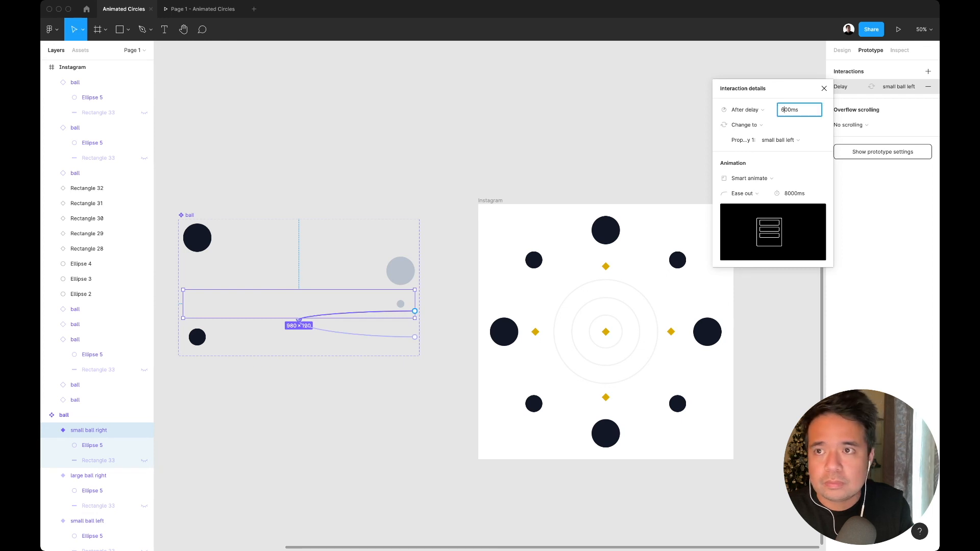
left_click(899, 30)
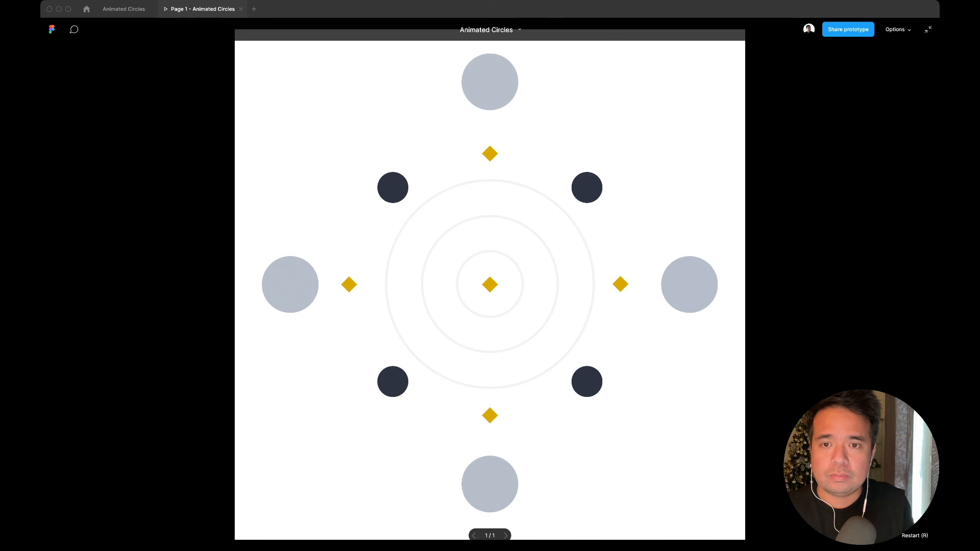
- Exit the preview to the editor, then replay the finished circles animation
left_click(928, 30)
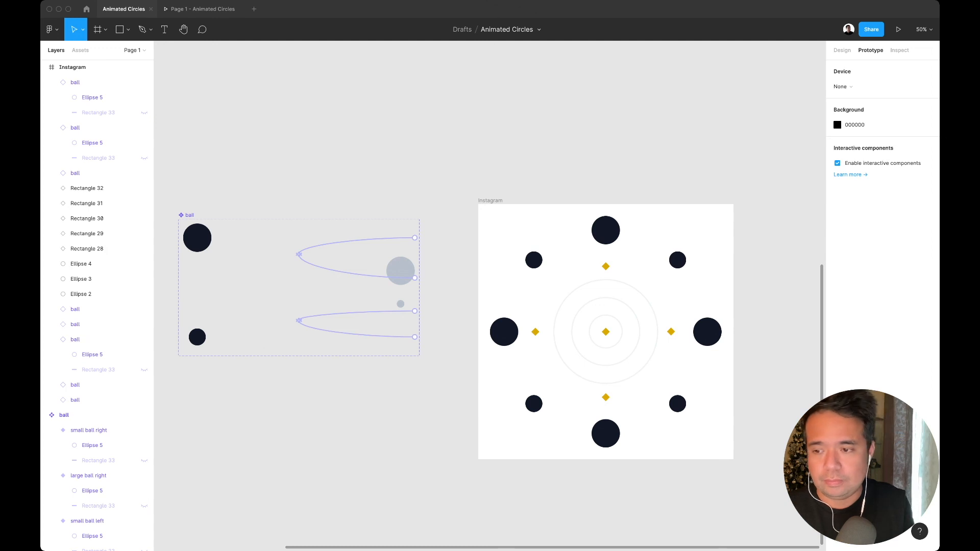
left_click(899, 30)
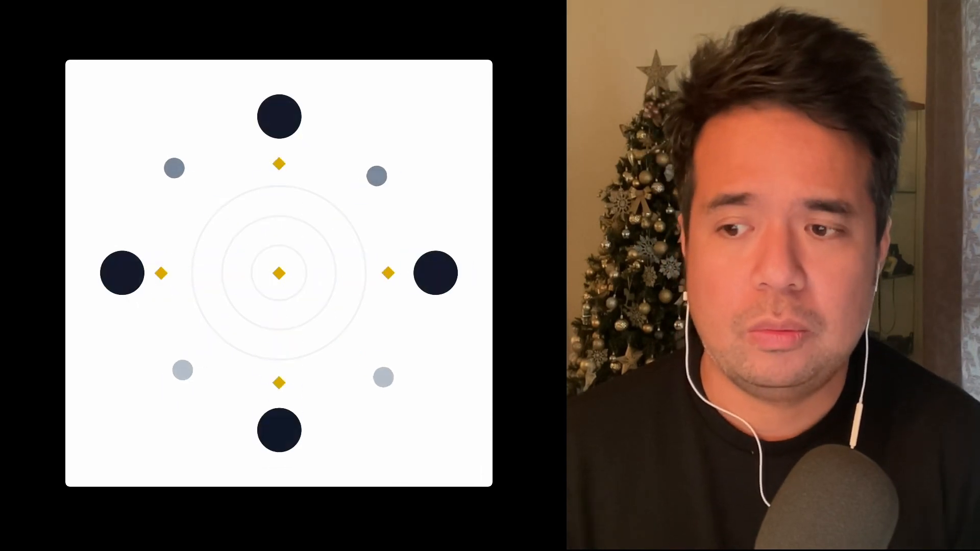